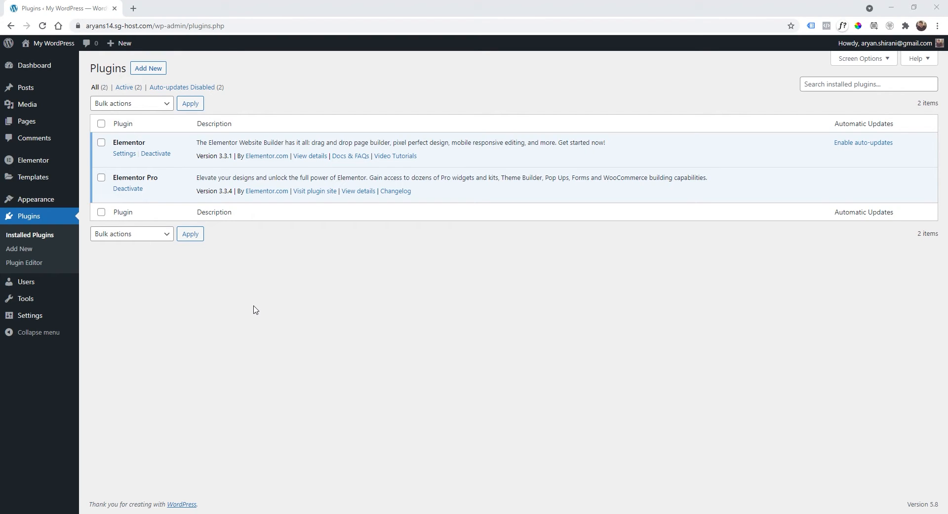
mouse_move(159, 303)
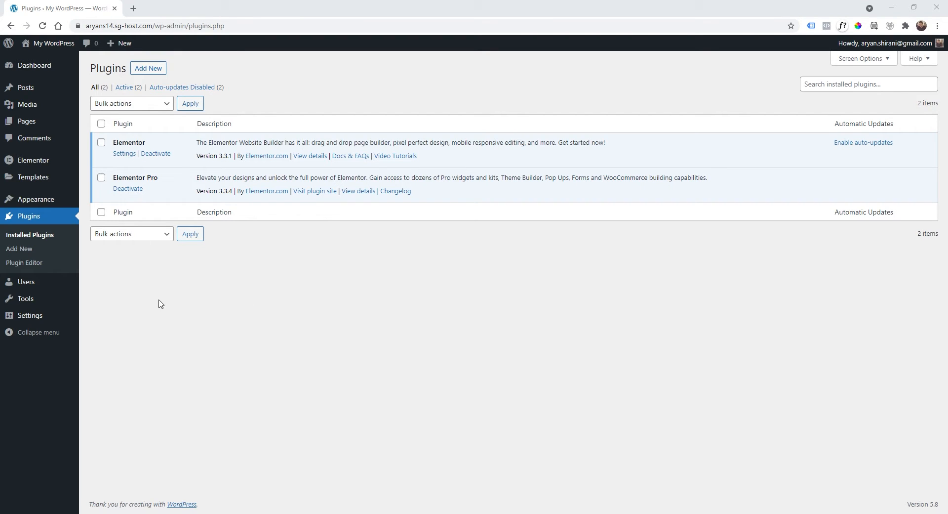
mouse_move(154, 151)
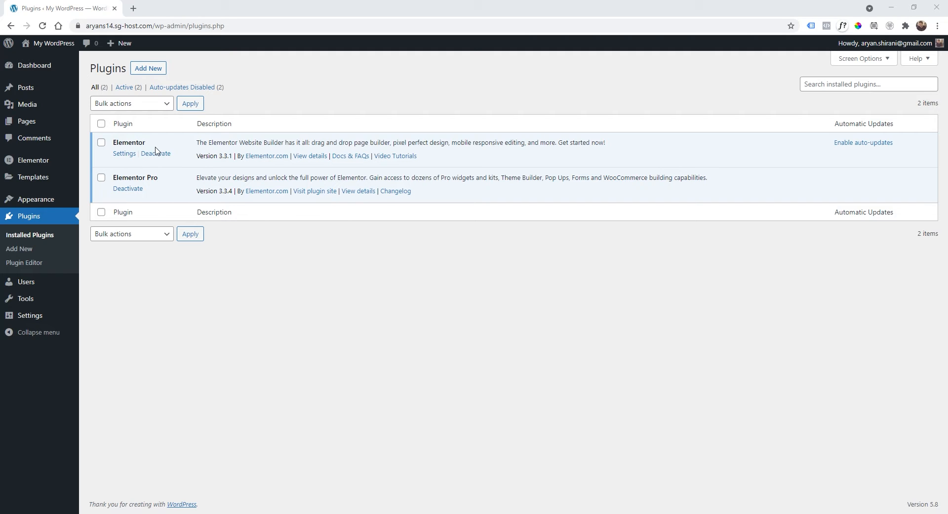
mouse_move(35, 199)
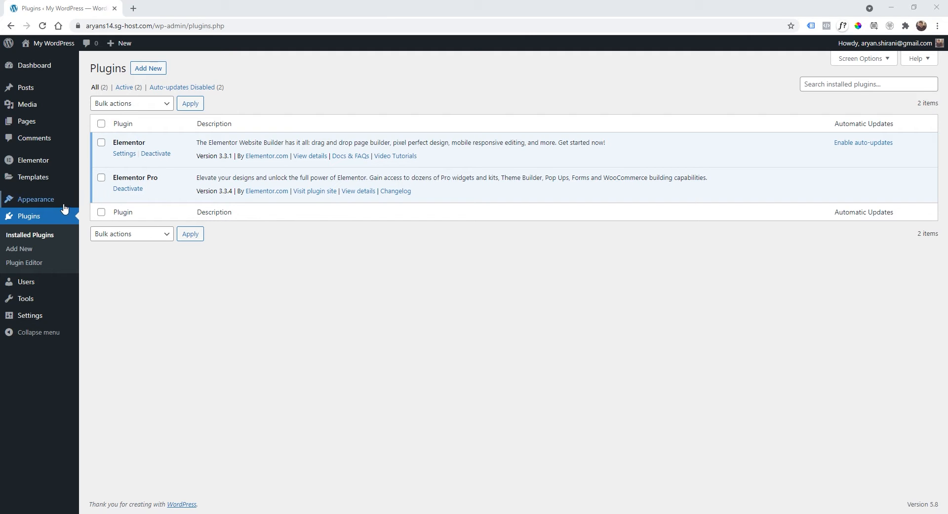
Open Appearance > Themes to see Hello Elementor as the active theme.
click(36, 198)
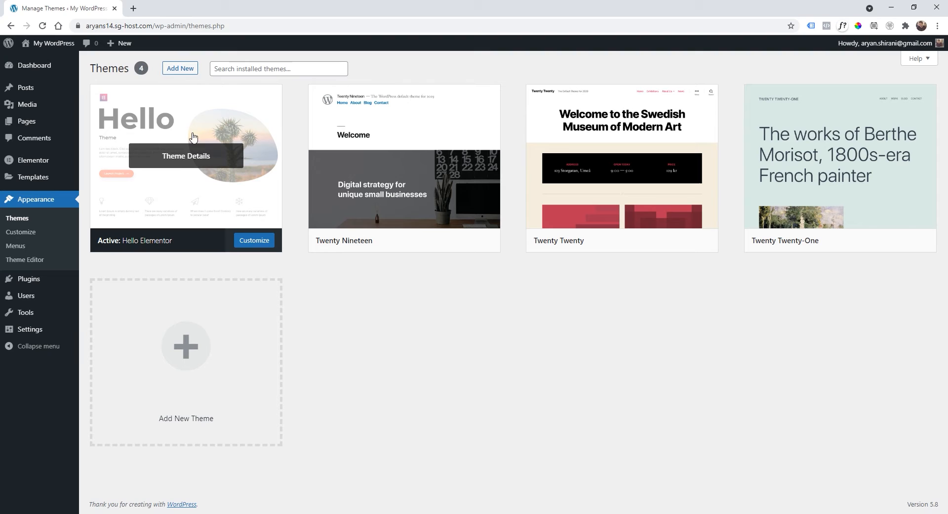
mouse_move(187, 169)
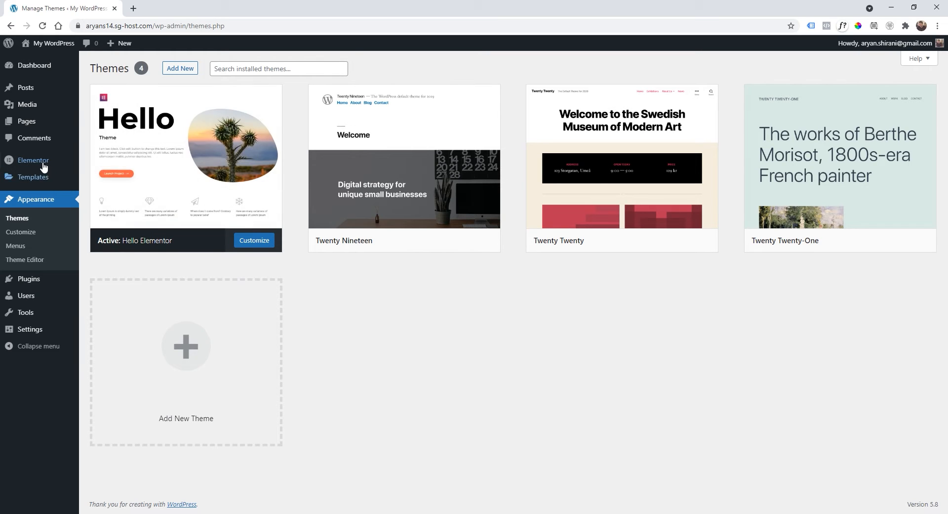
Start a new Elementor custom code snippet titled 'Column code'.
click(107, 218)
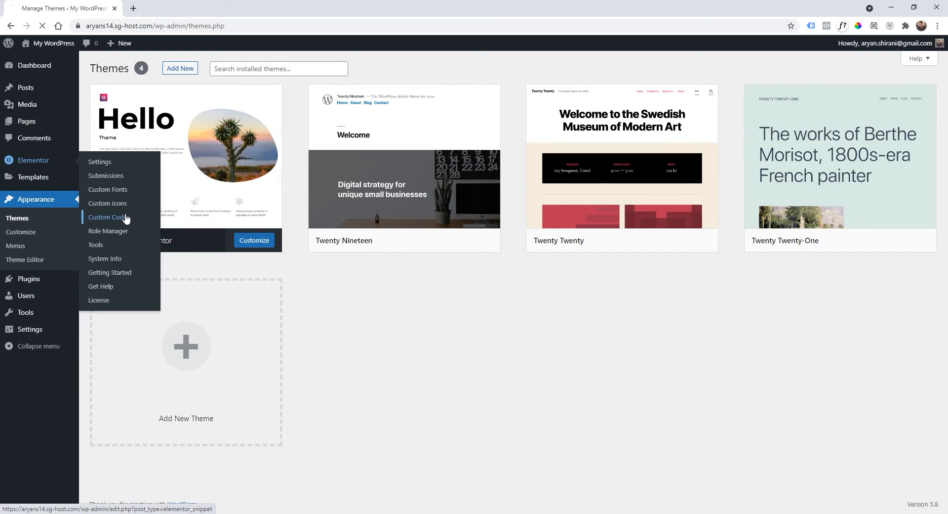
click(108, 217)
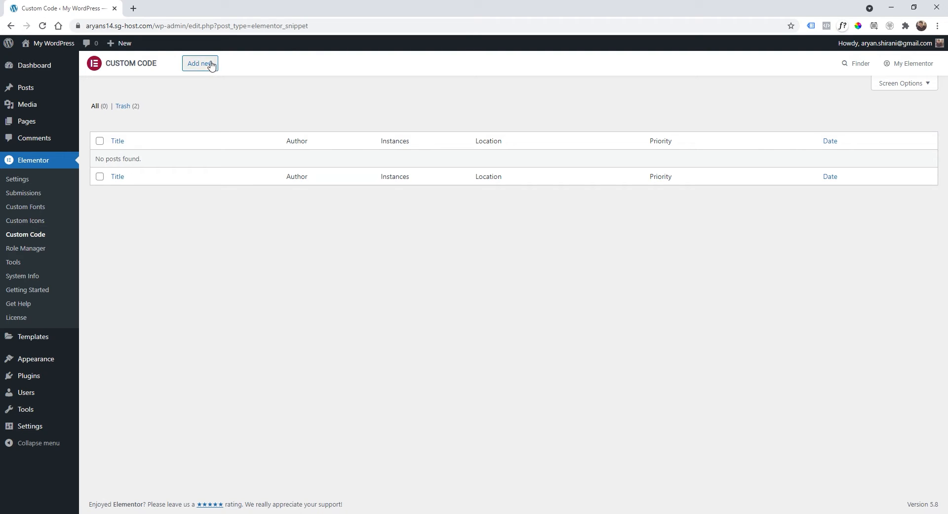
click(199, 64)
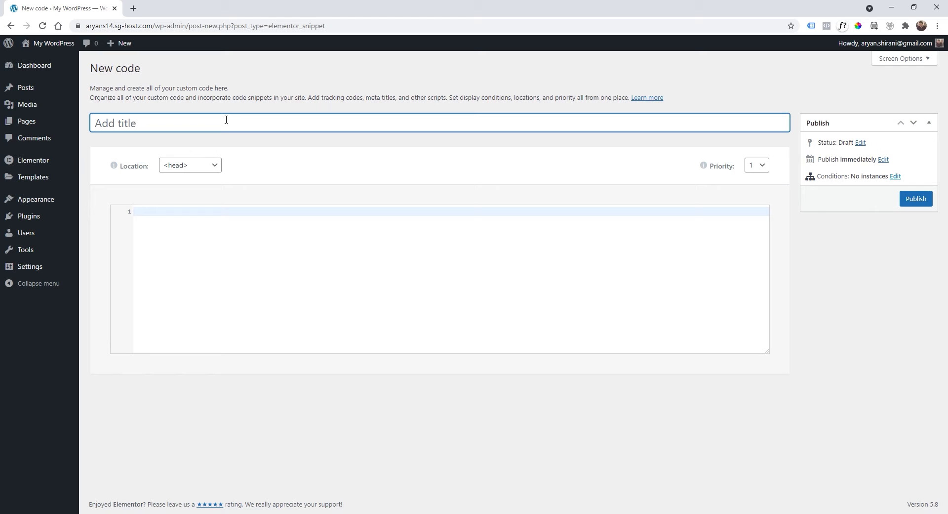
text(Column code)
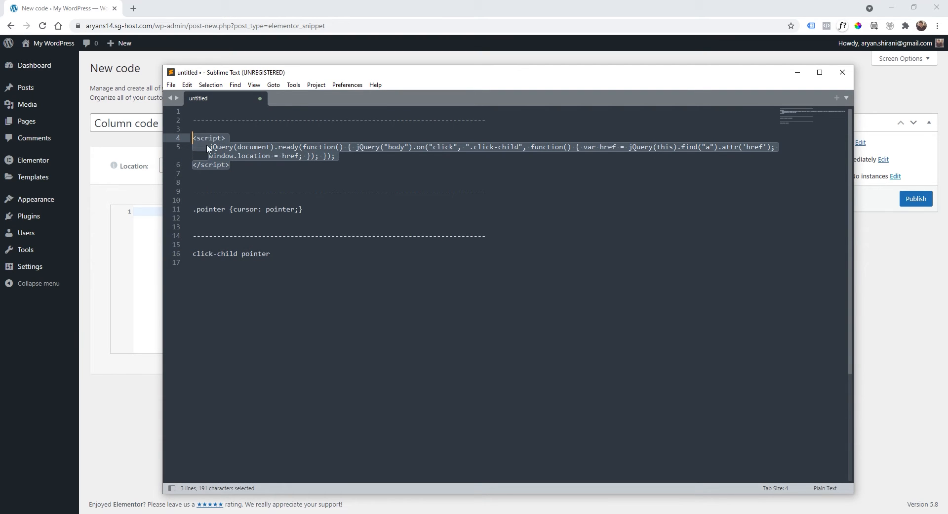
Paste the copied click-child script and publish the snippet for the entire site.
key(ctrl+c)
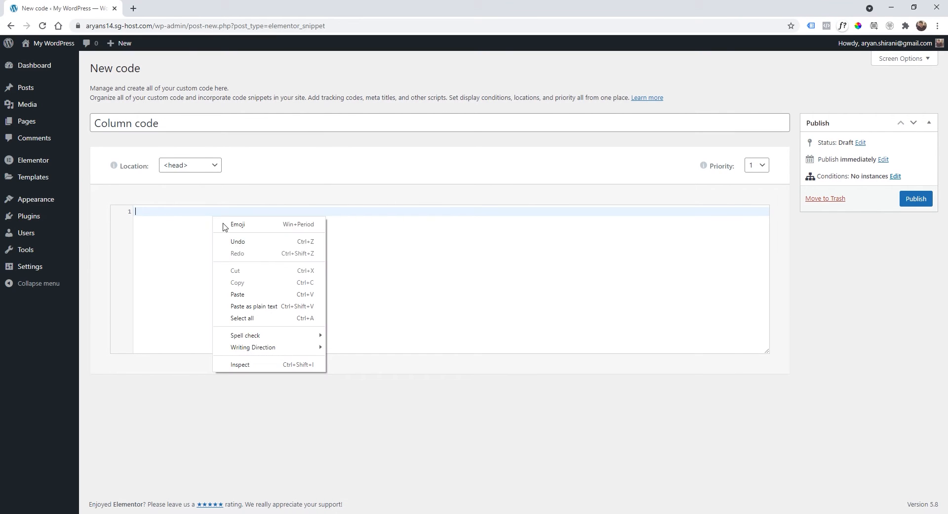
click(916, 198)
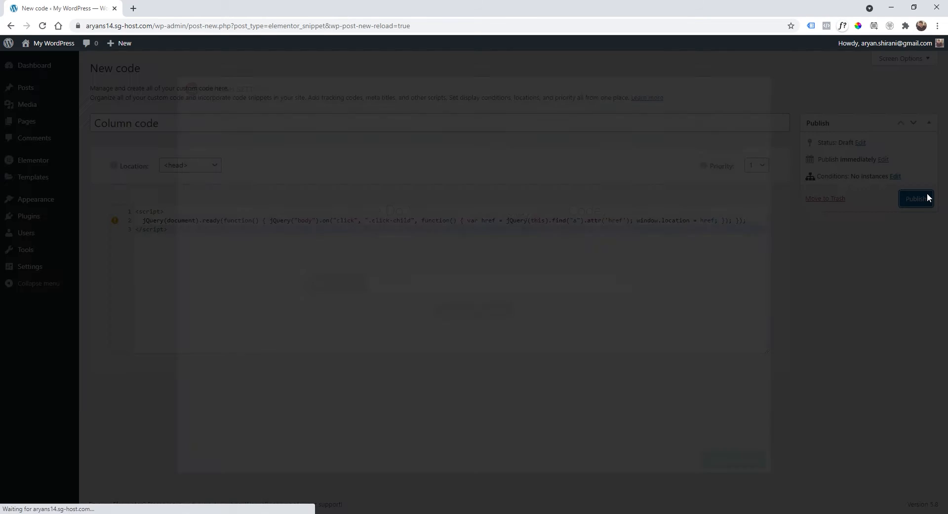
click(916, 199)
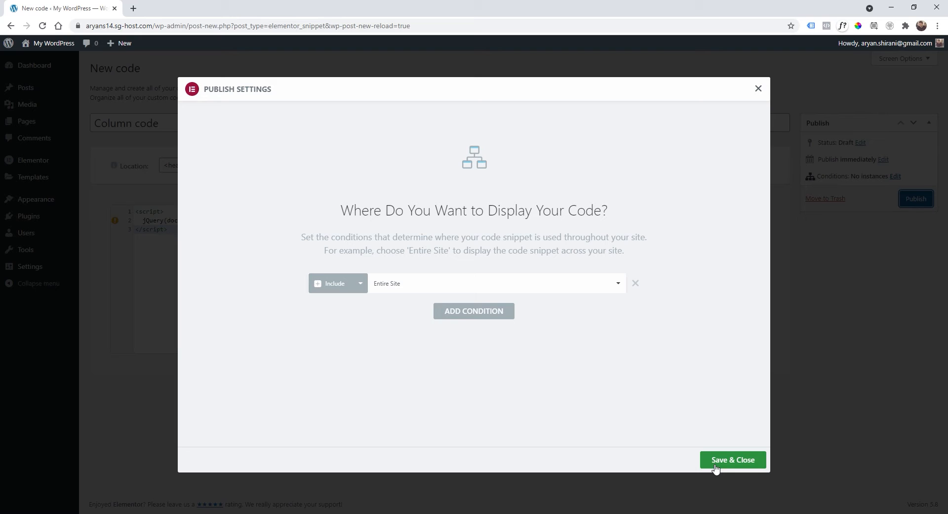
mouse_move(700, 428)
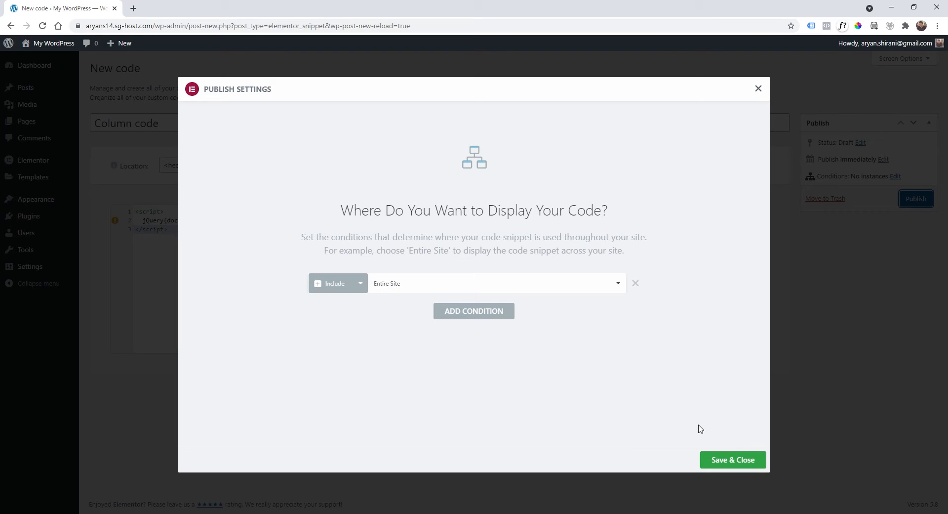
click(732, 460)
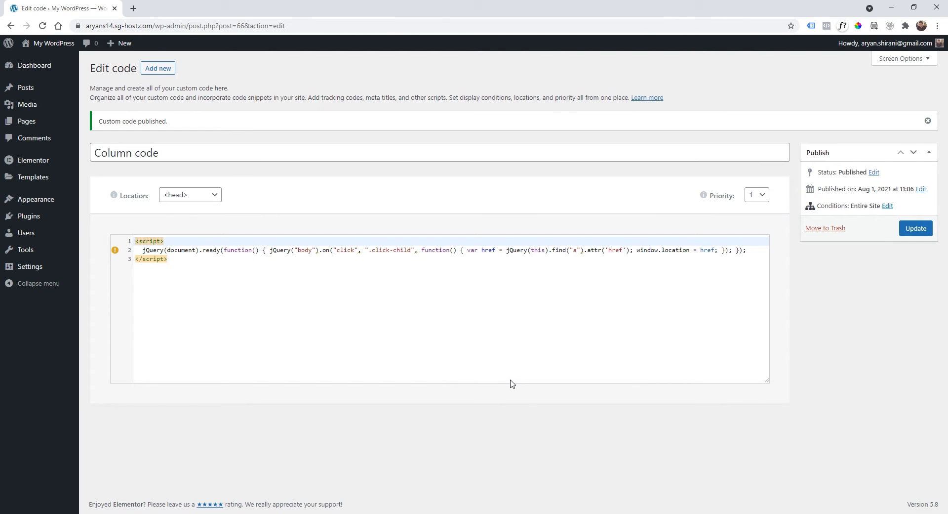
mouse_move(27, 121)
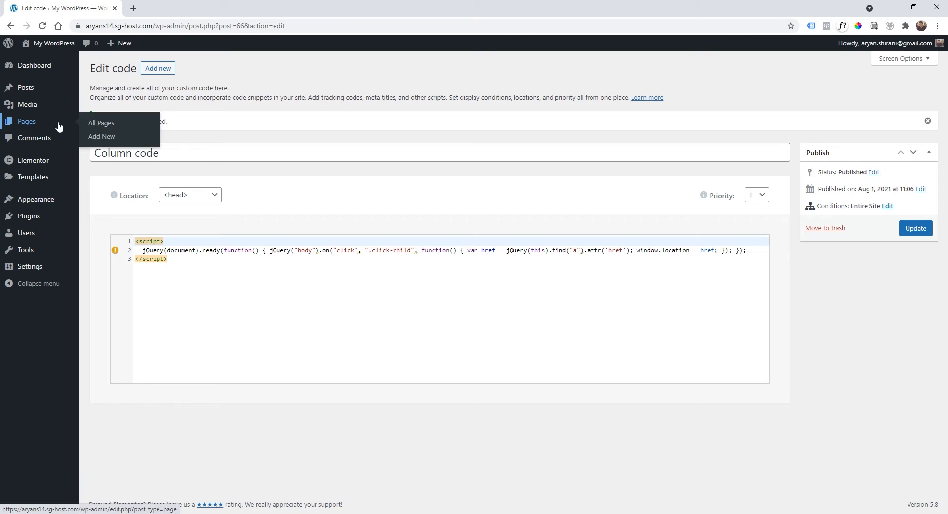
Add a new page titled 'Columns page' and open it with Elementor.
click(101, 136)
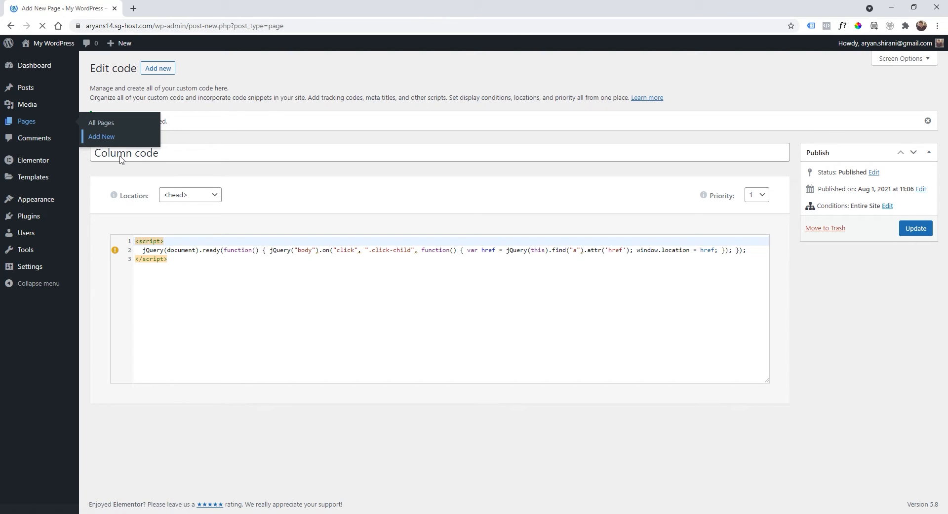
click(100, 136)
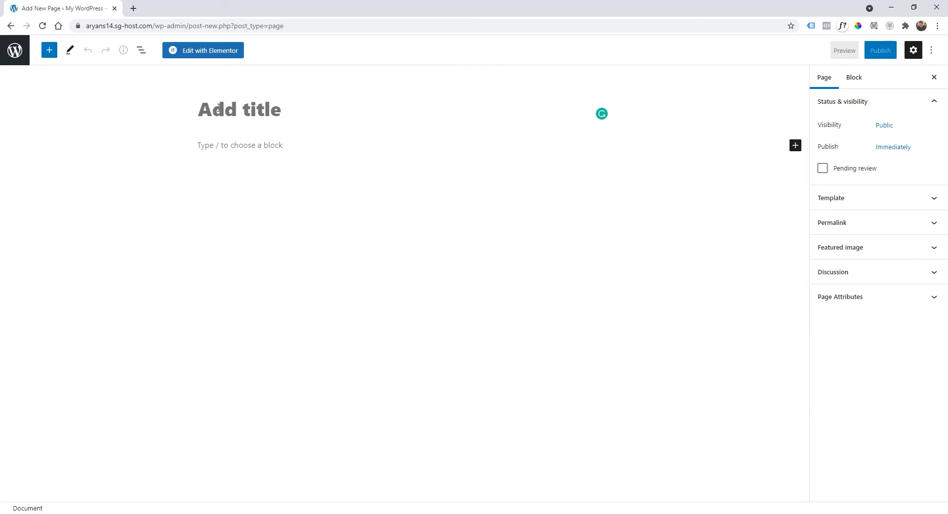
text(Columns pag)
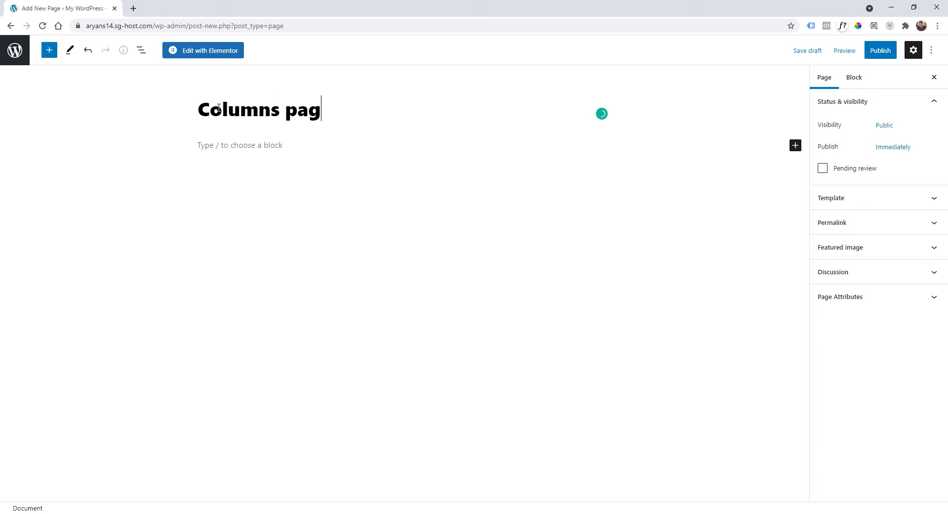
click(202, 51)
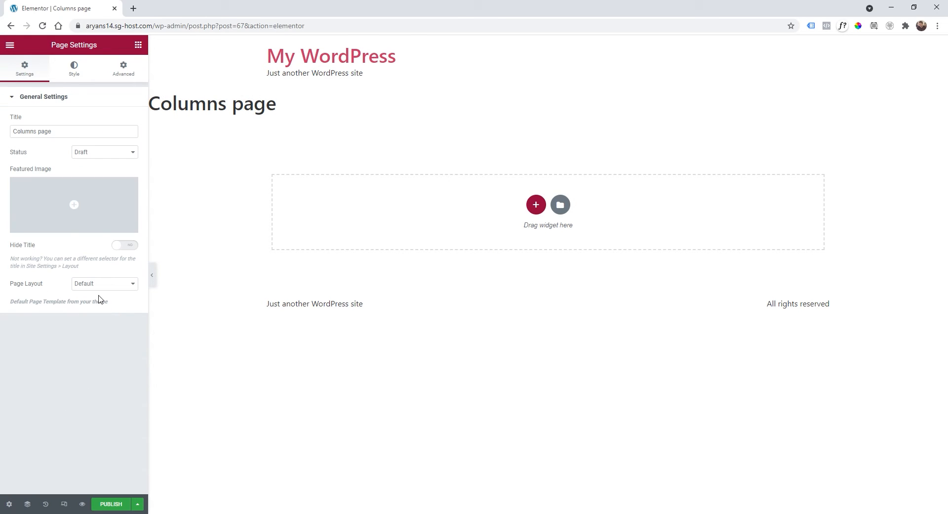
Turn on Hide Title and add a section with a three-column structure.
click(104, 283)
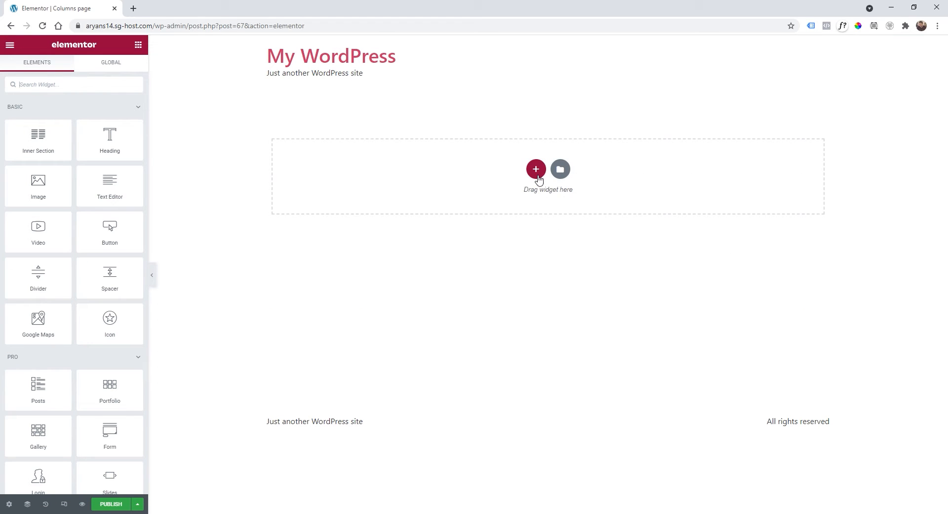
click(536, 169)
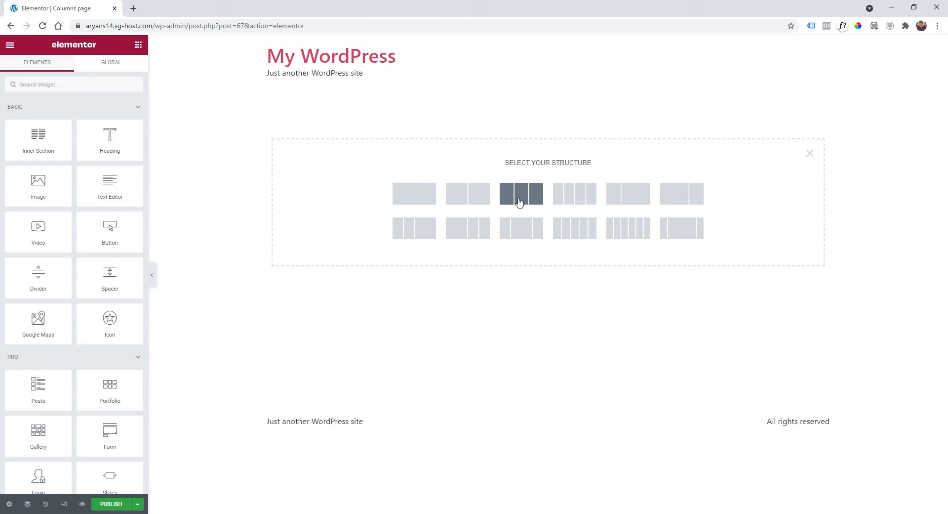
click(521, 194)
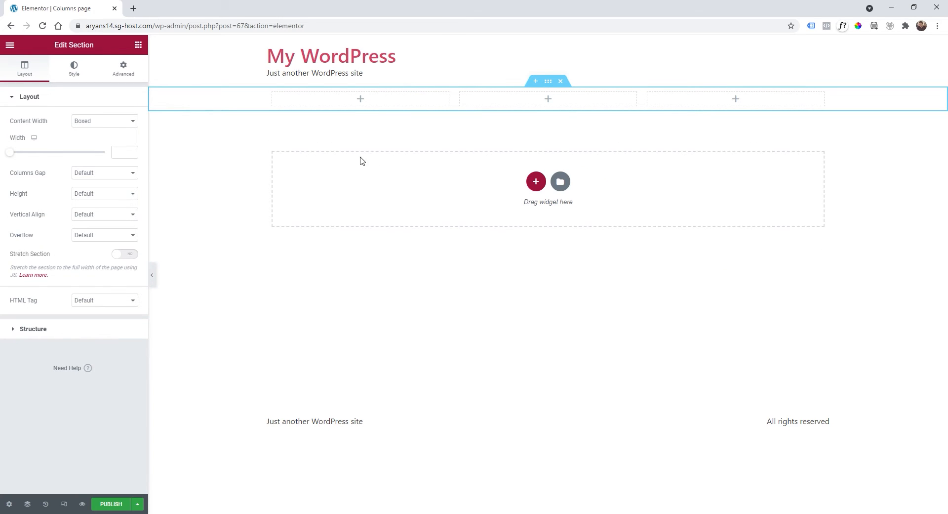
mouse_move(329, 122)
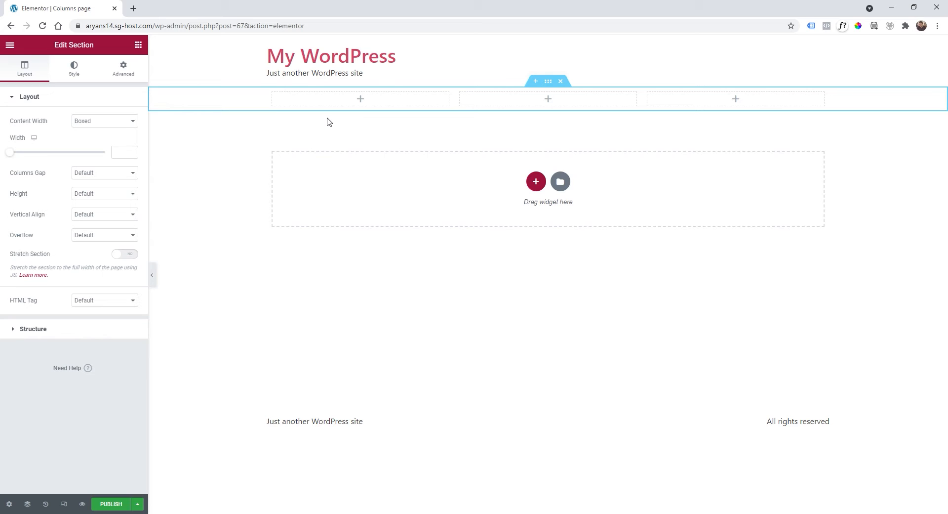
mouse_move(361, 99)
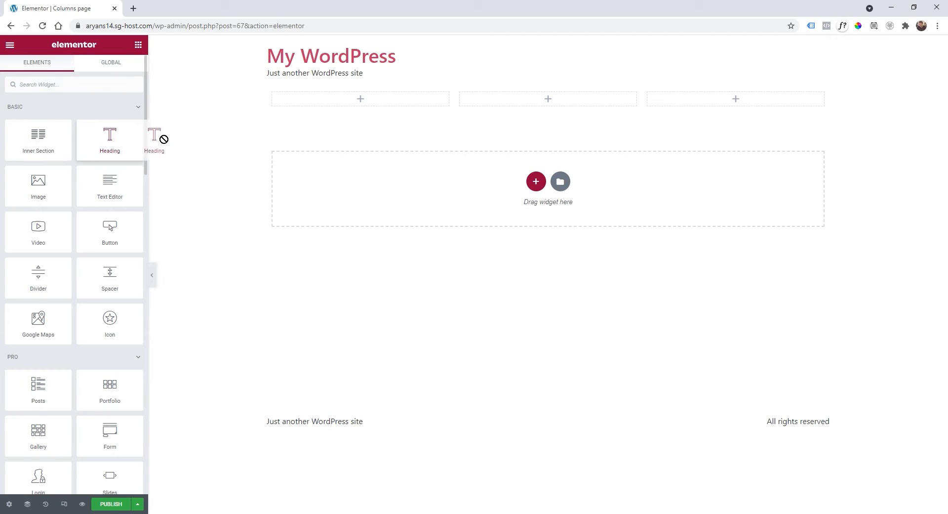
Drag a Heading widget into the first column and title it 'Pizza'.
drag(109, 140, 360, 99)
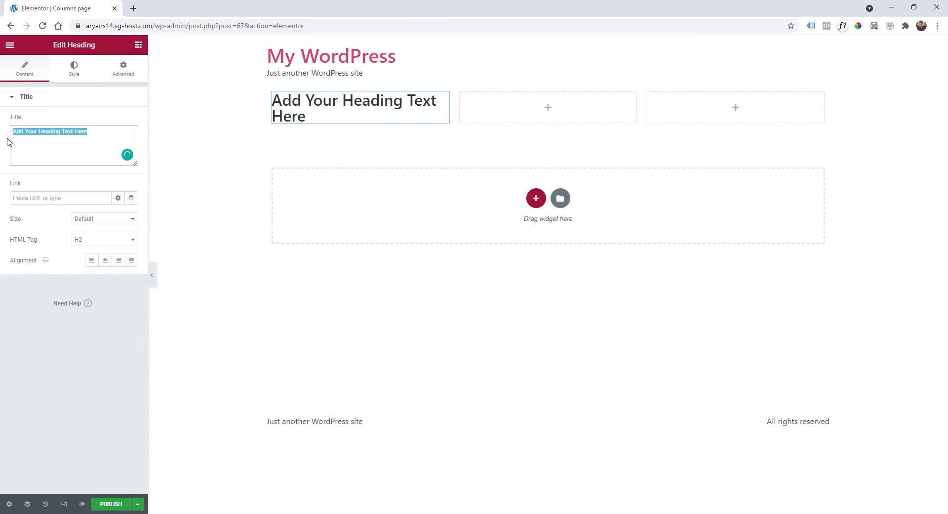
text(Pizza)
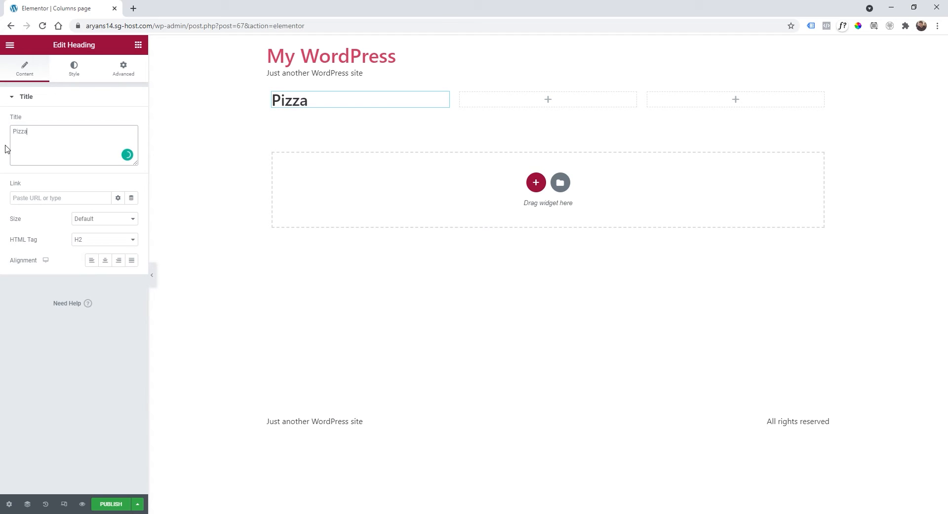
mouse_move(347, 140)
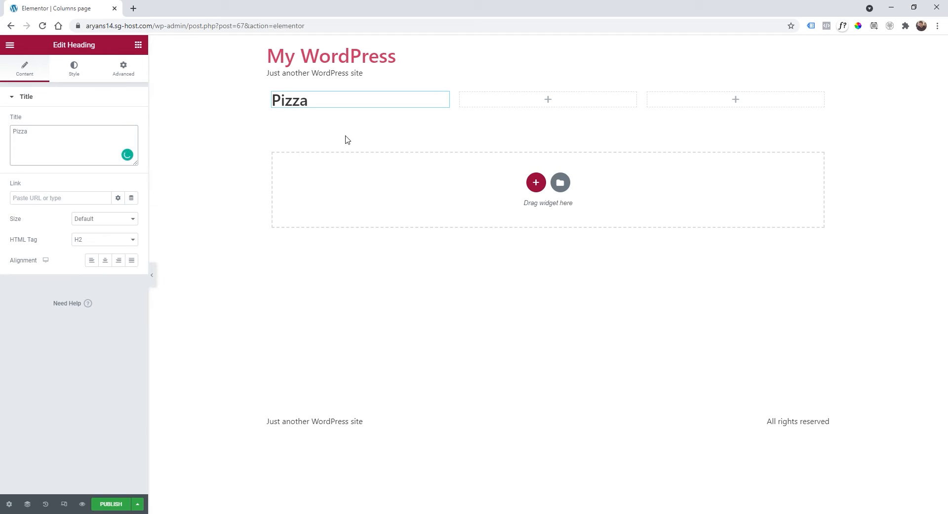
click(347, 99)
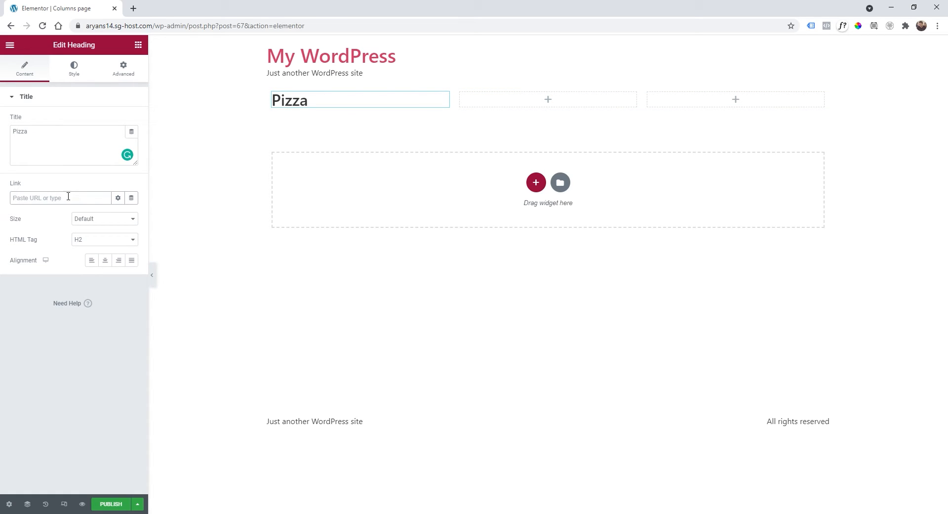
mouse_move(132, 198)
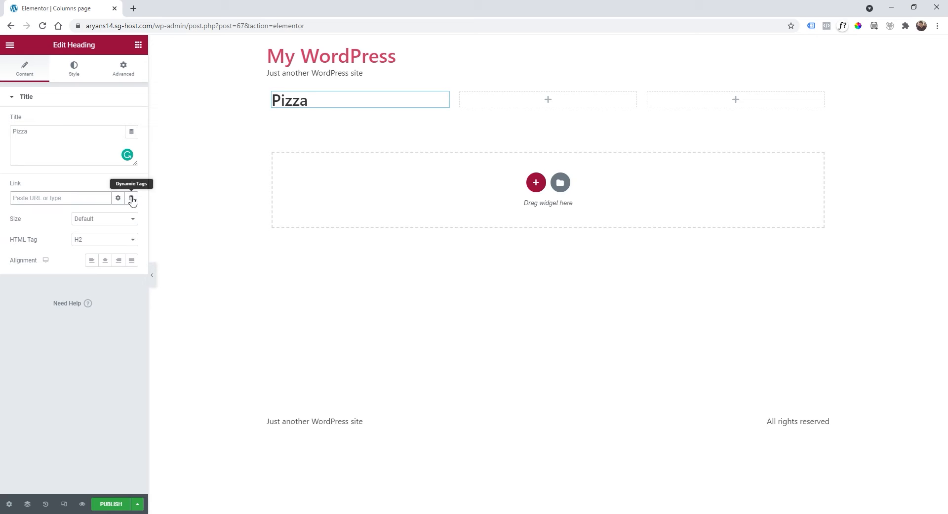
Link the Pizza heading to Page1 through an Internal URL dynamic tag and center-align it.
click(133, 198)
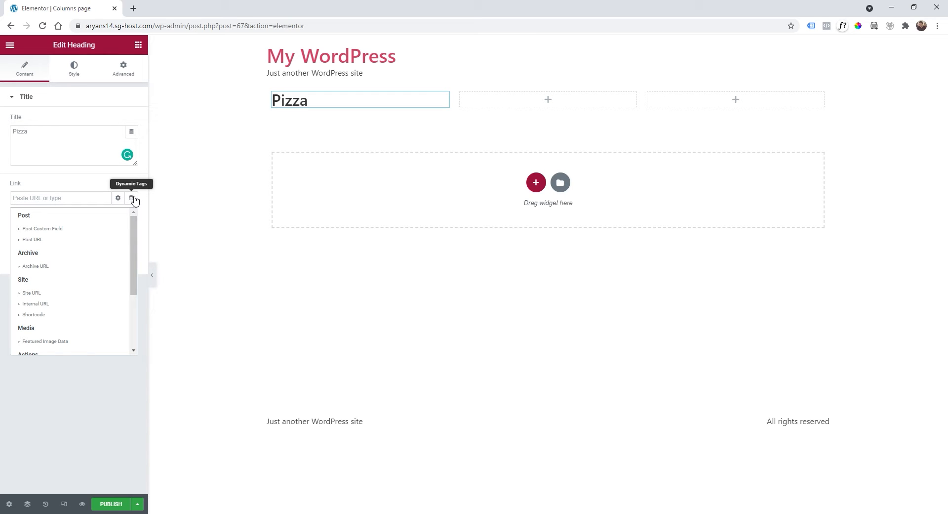
mouse_move(75, 303)
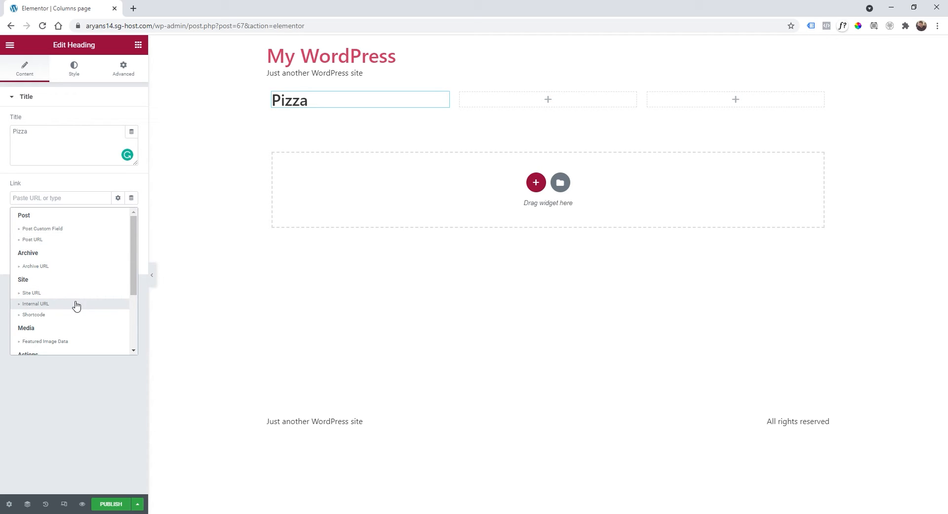
click(35, 303)
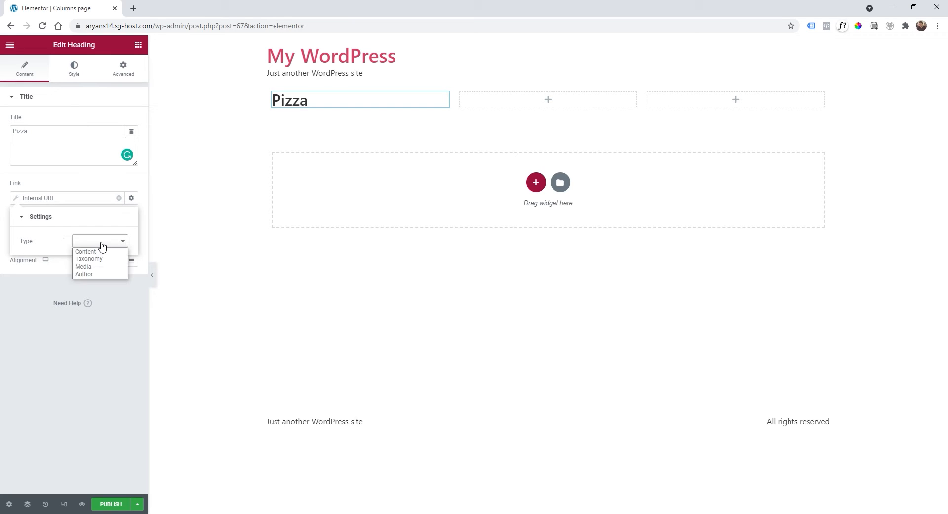
click(85, 251)
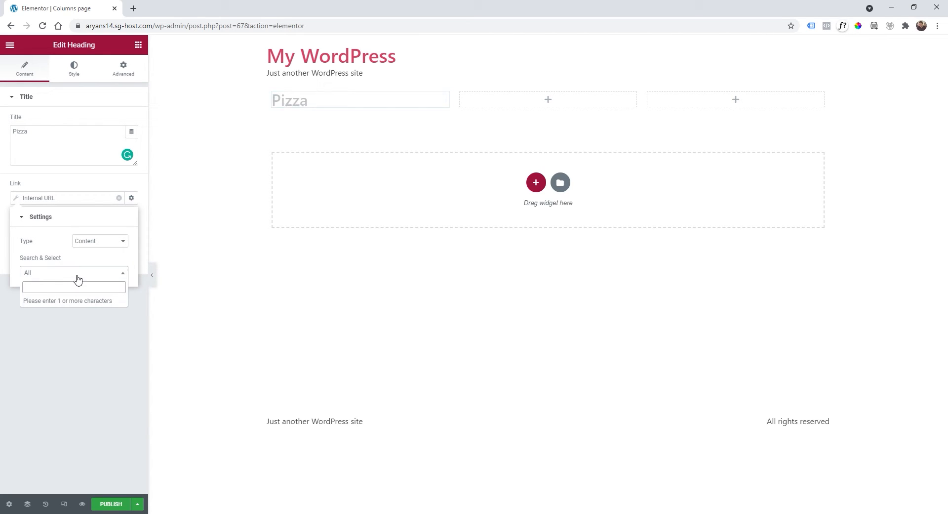
text(page)
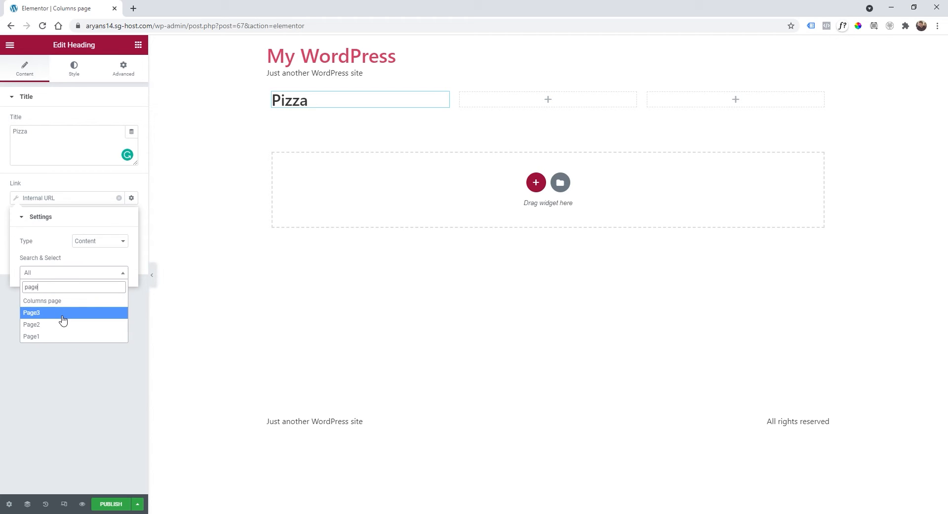
mouse_move(60, 336)
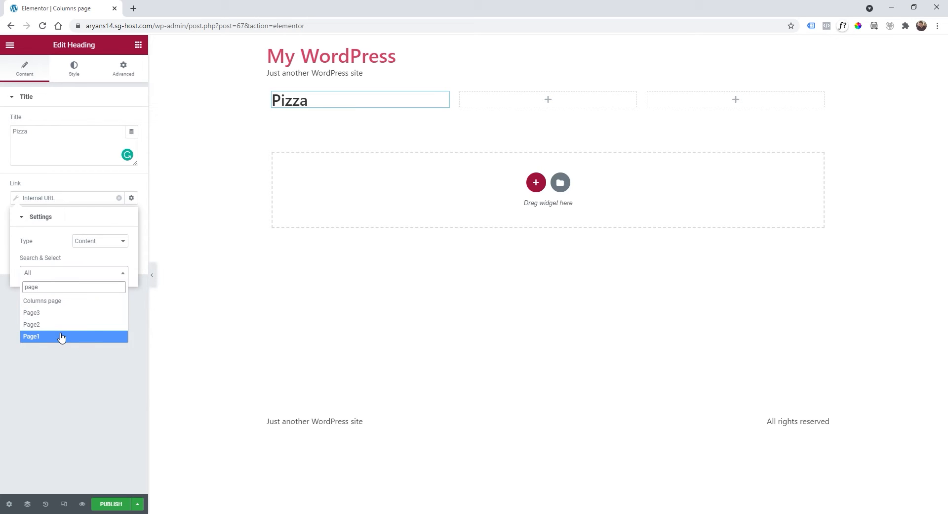
click(31, 336)
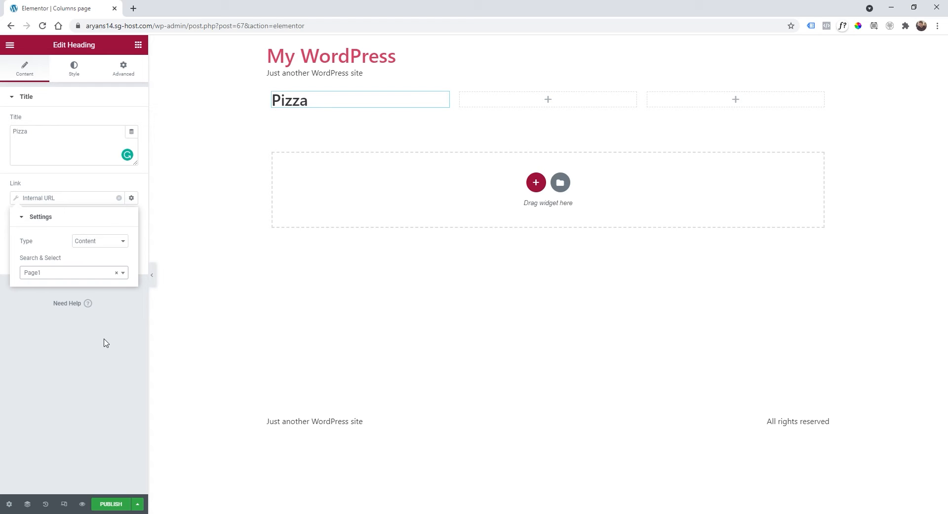
click(132, 198)
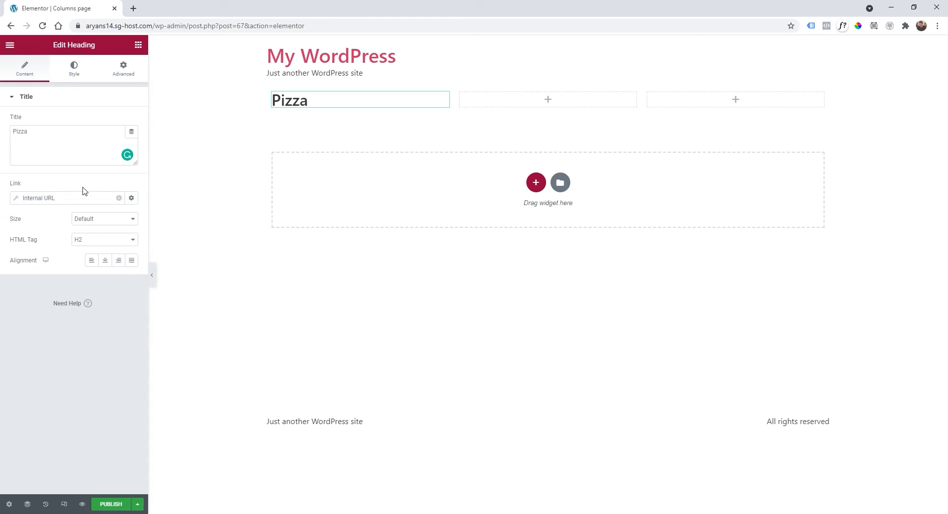
mouse_move(65, 197)
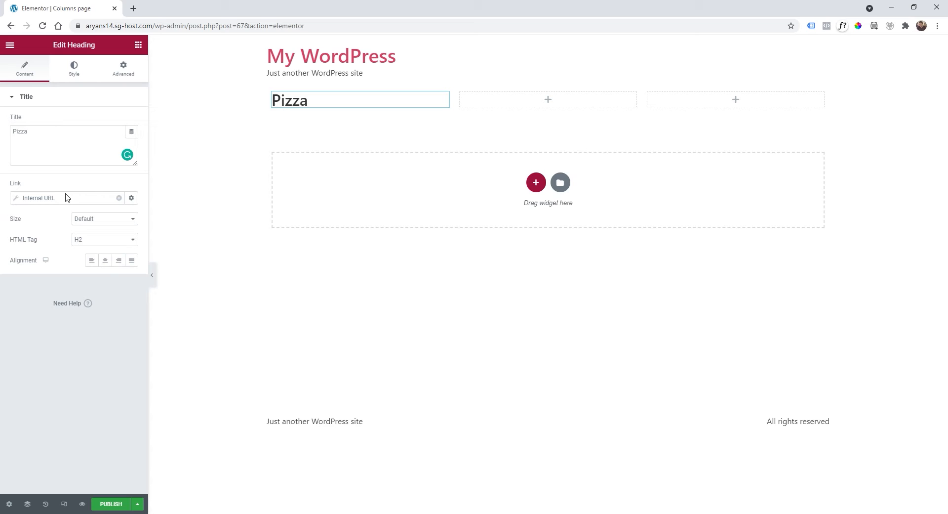
click(105, 260)
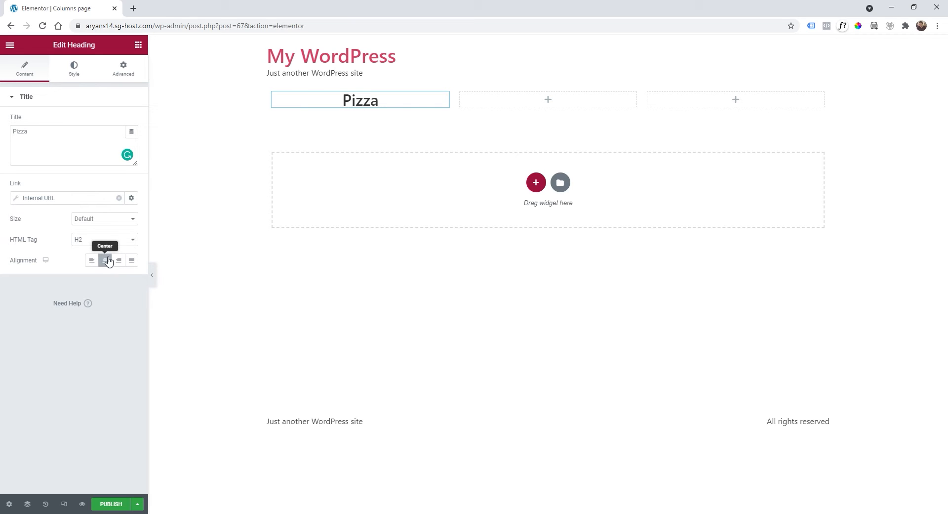
click(104, 260)
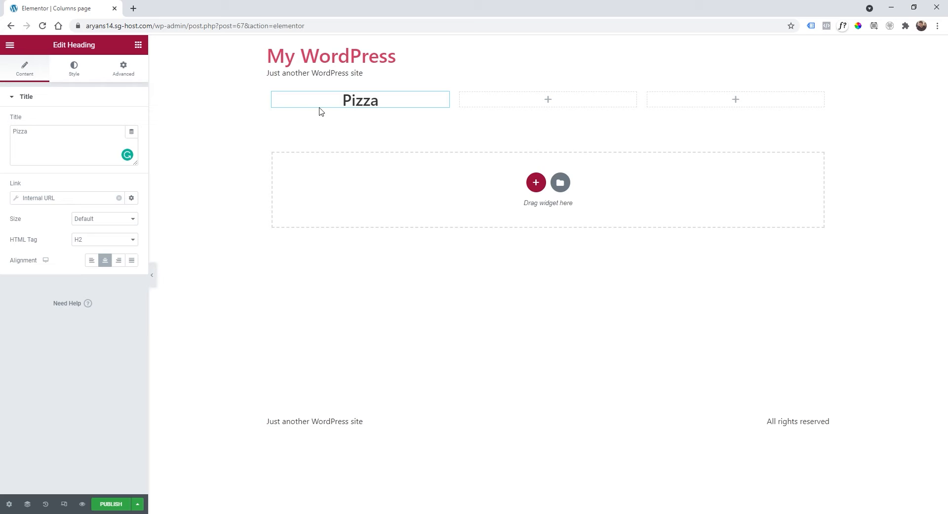
Set the pizza photo as the first column's classic background image, sized to Cover.
click(272, 99)
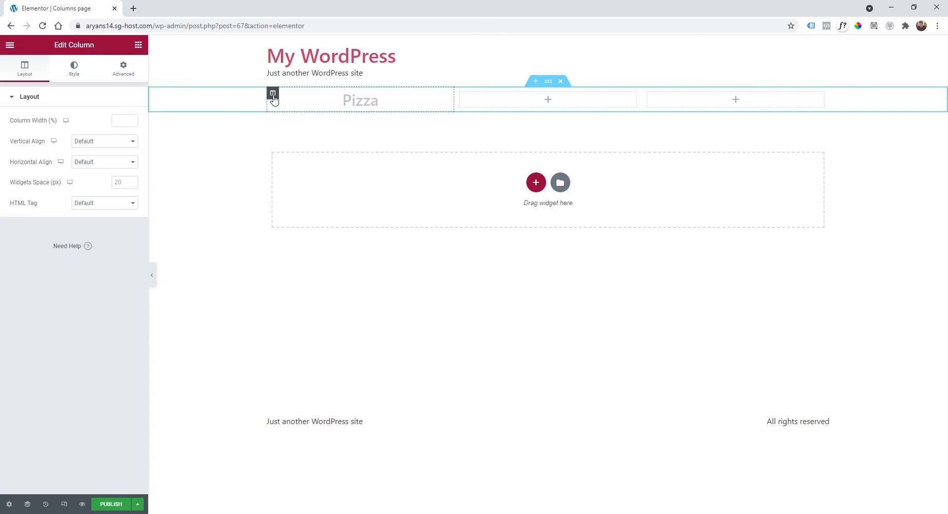
click(74, 67)
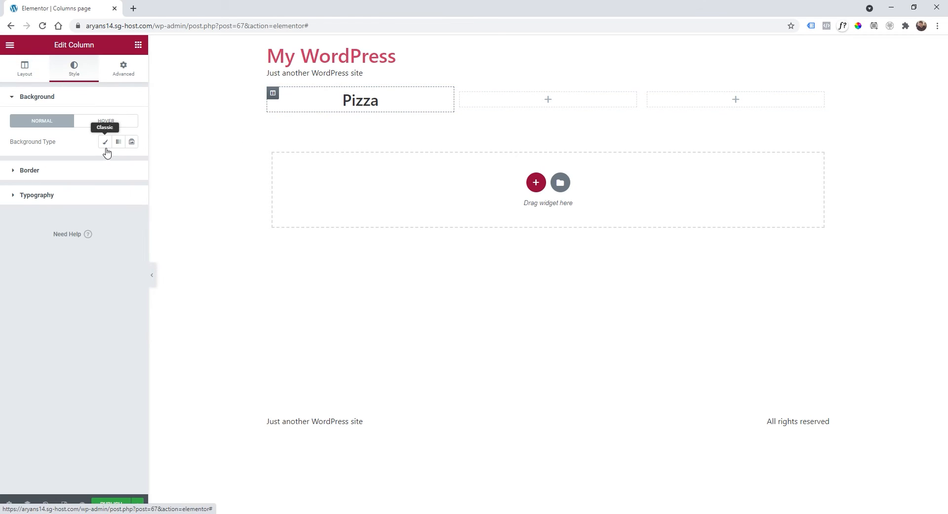
click(105, 141)
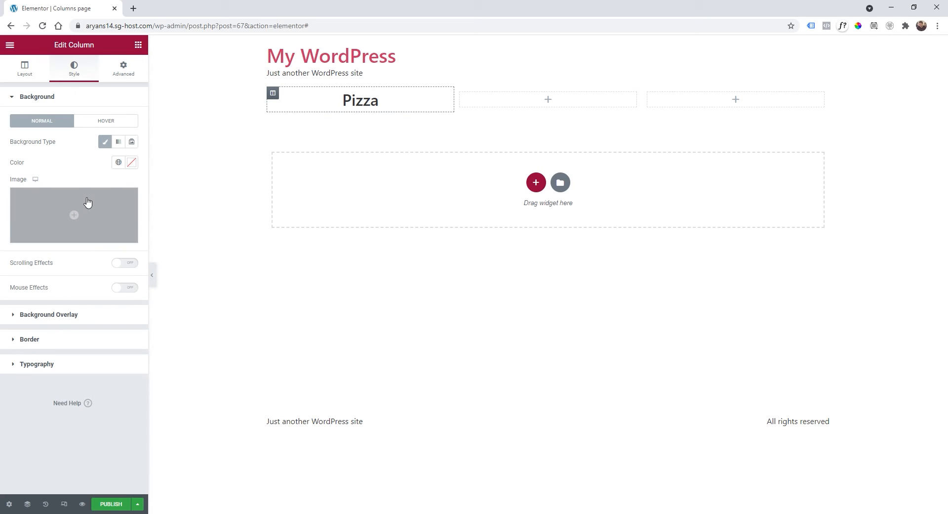
click(74, 215)
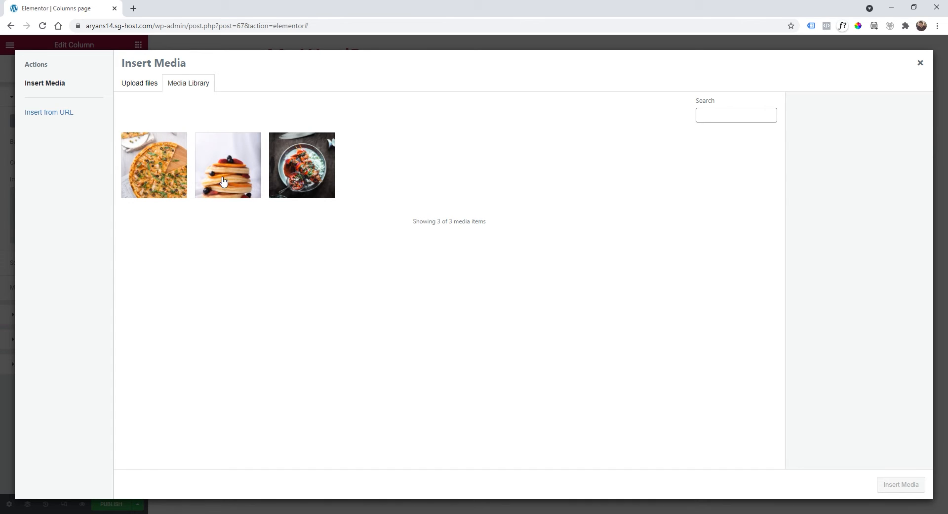
click(154, 164)
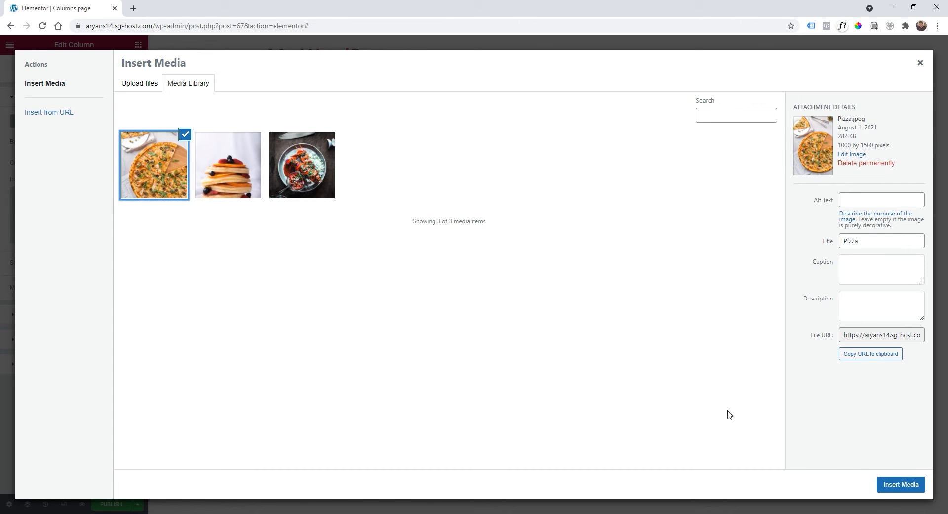
click(901, 484)
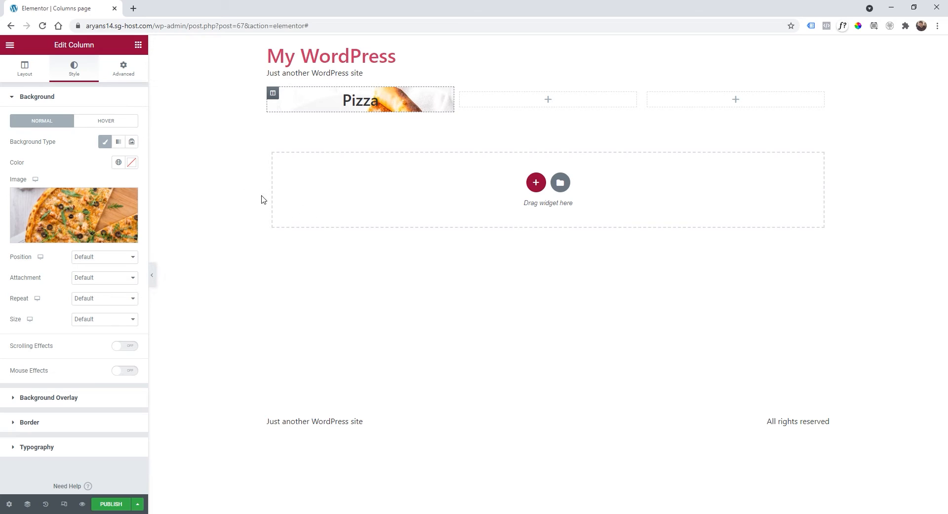
click(104, 319)
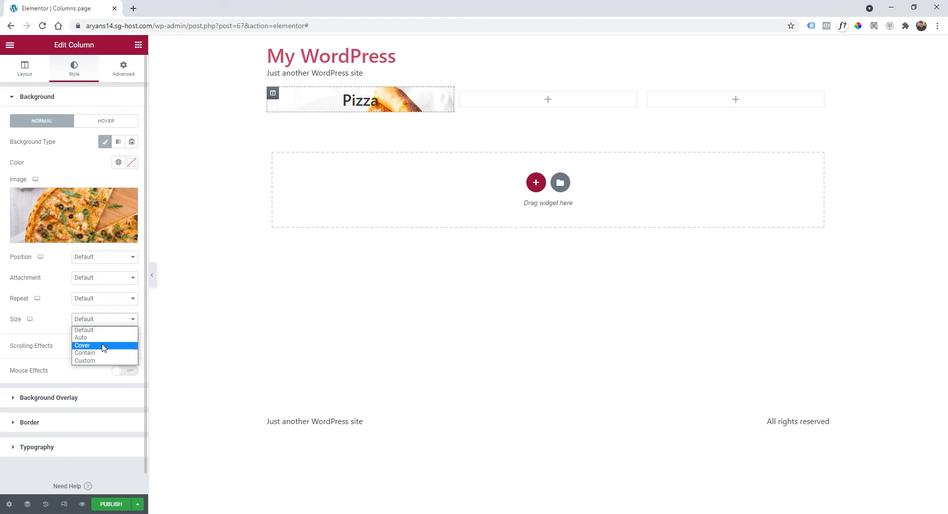
click(81, 345)
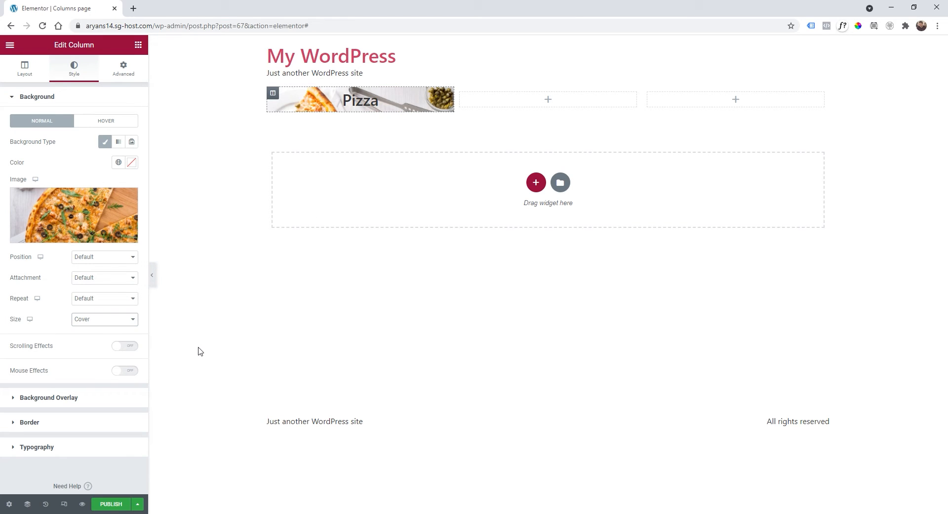
mouse_move(376, 116)
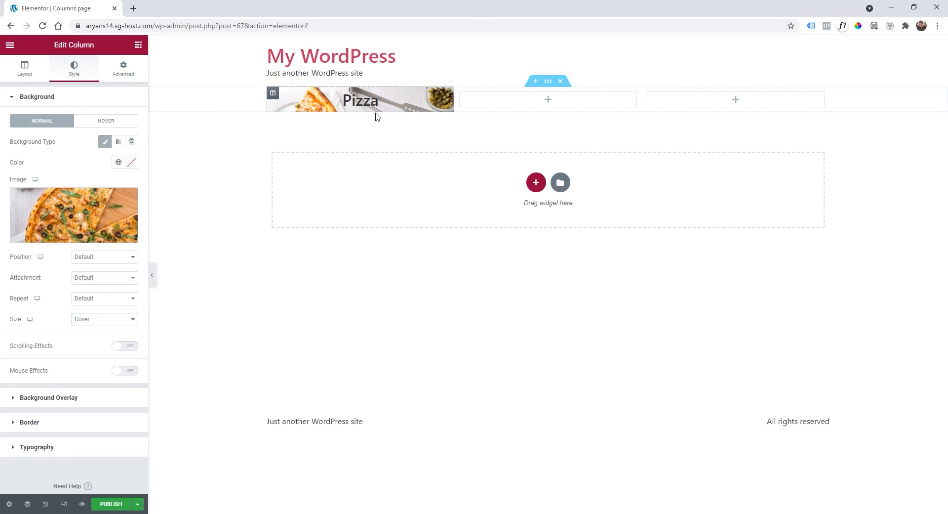
click(123, 68)
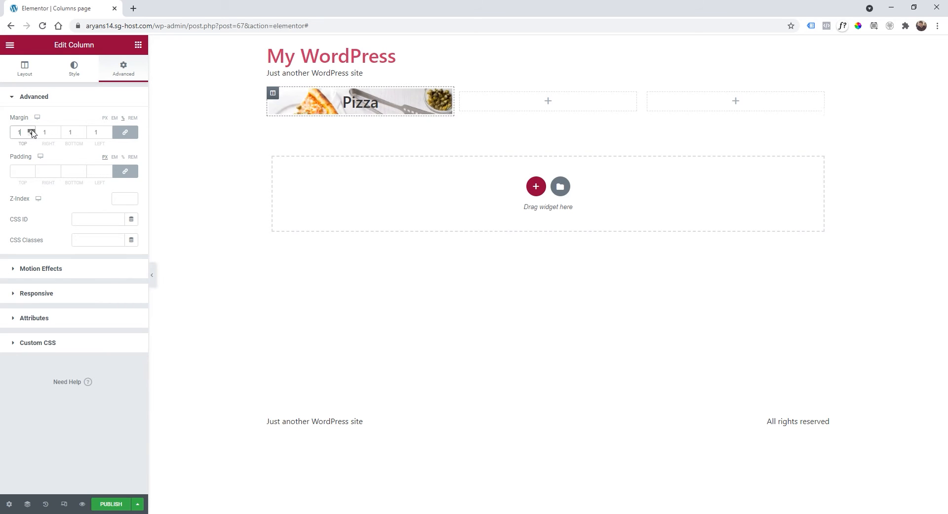
Set the Pizza column's margin to 3 on all sides.
click(31, 130)
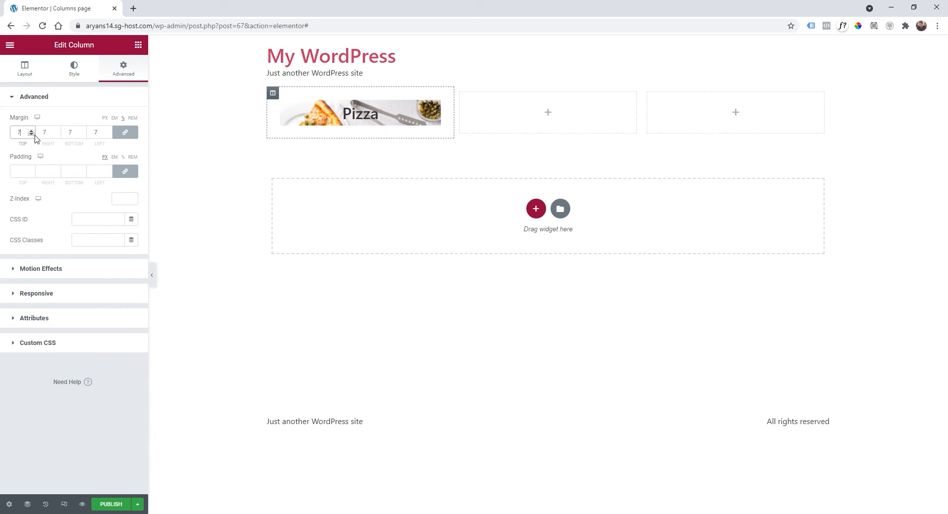
click(30, 135)
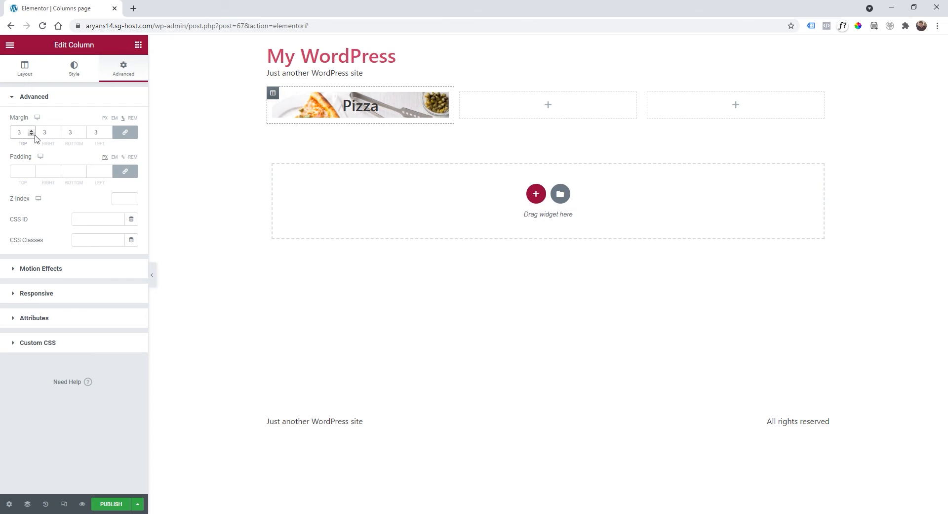
mouse_move(125, 171)
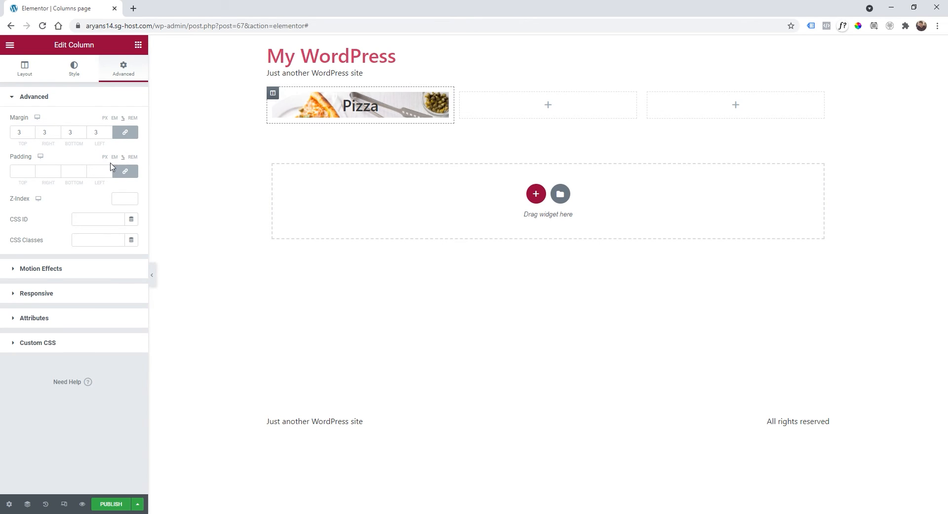
text(8)
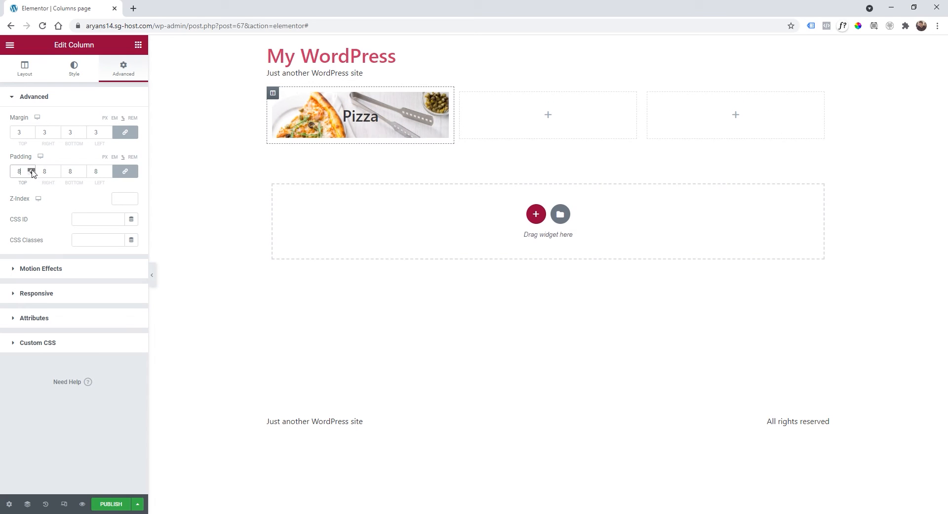
text(22)
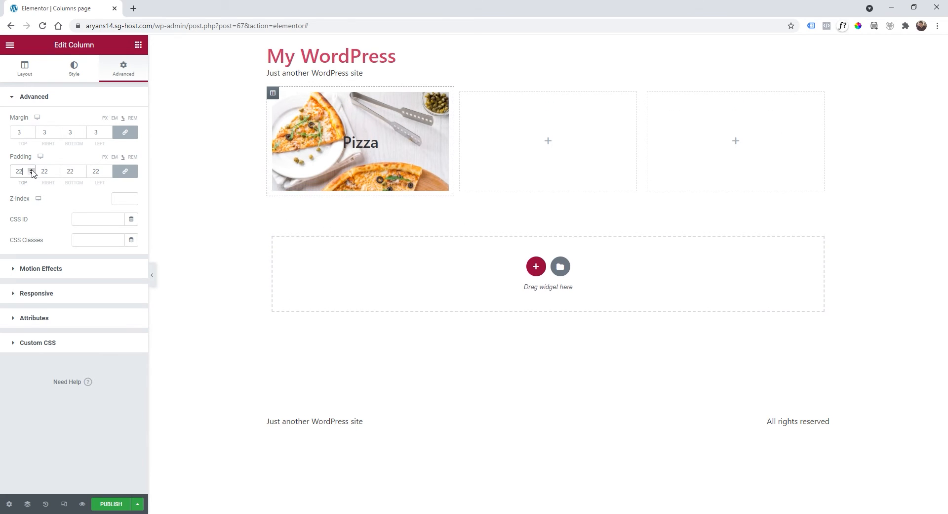
Unlink the column padding and set top and bottom padding to 50.
click(30, 169)
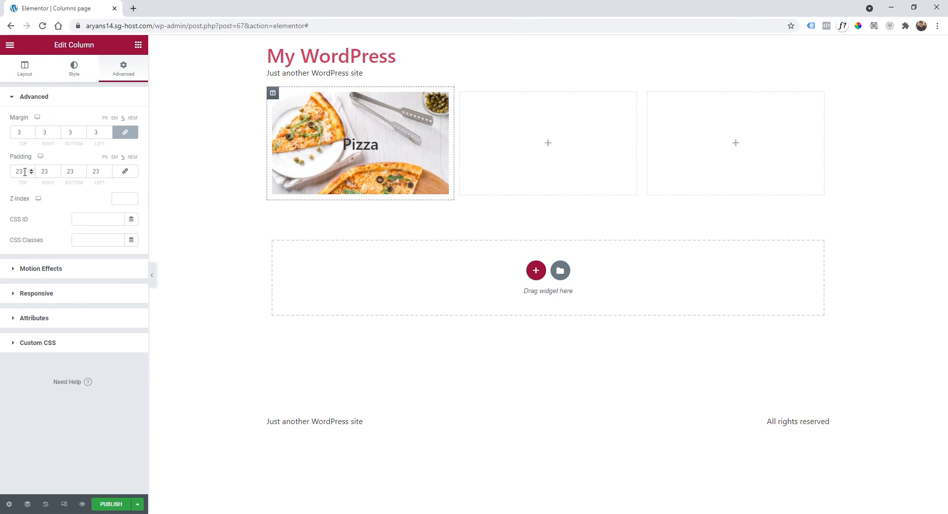
text(30)
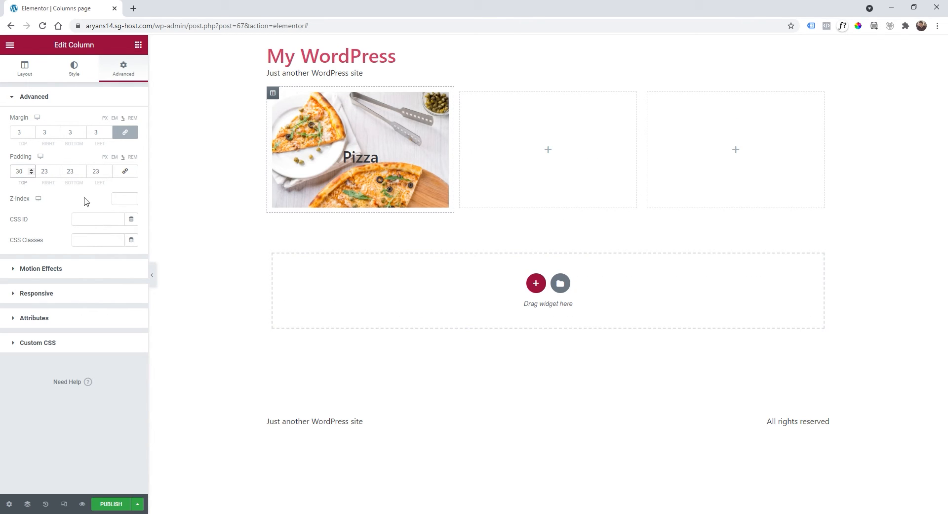
text(30)
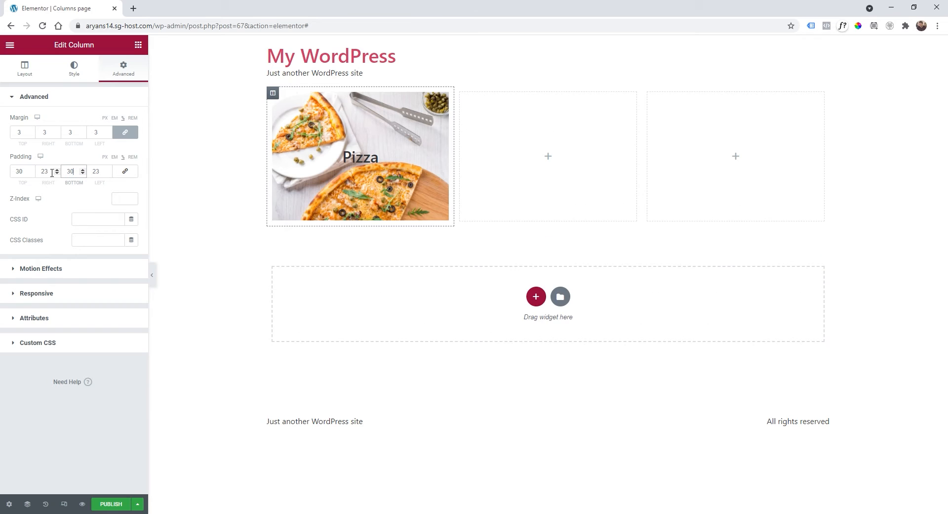
click(71, 171)
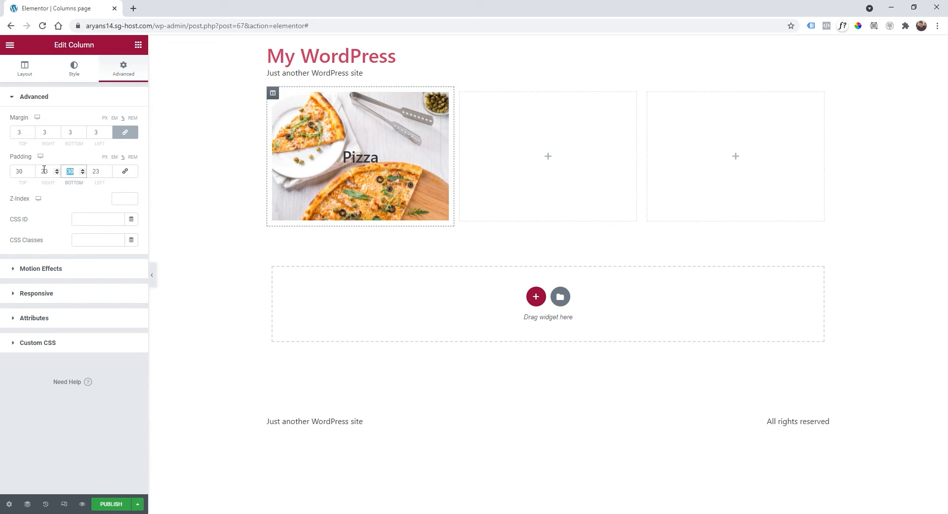
text(50)
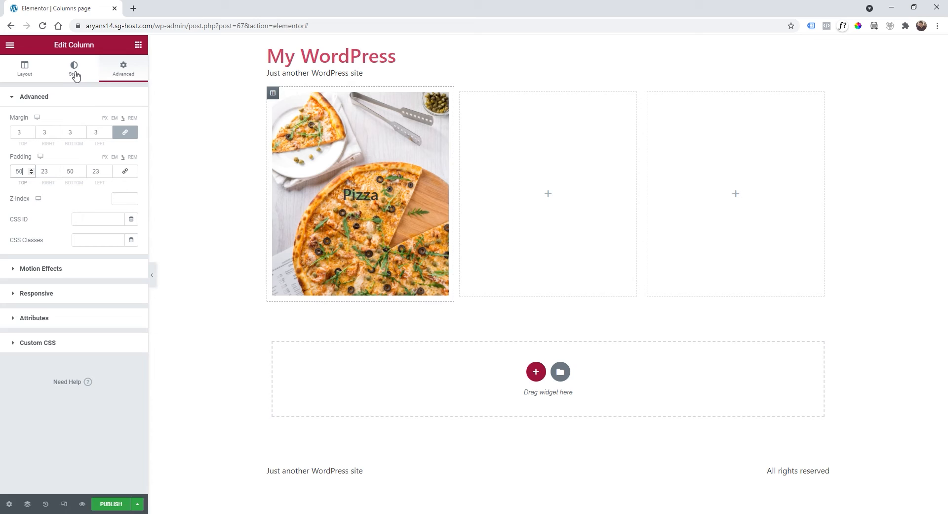
Add a classic black background overlay to the Pizza column at about 0.38 opacity.
click(74, 67)
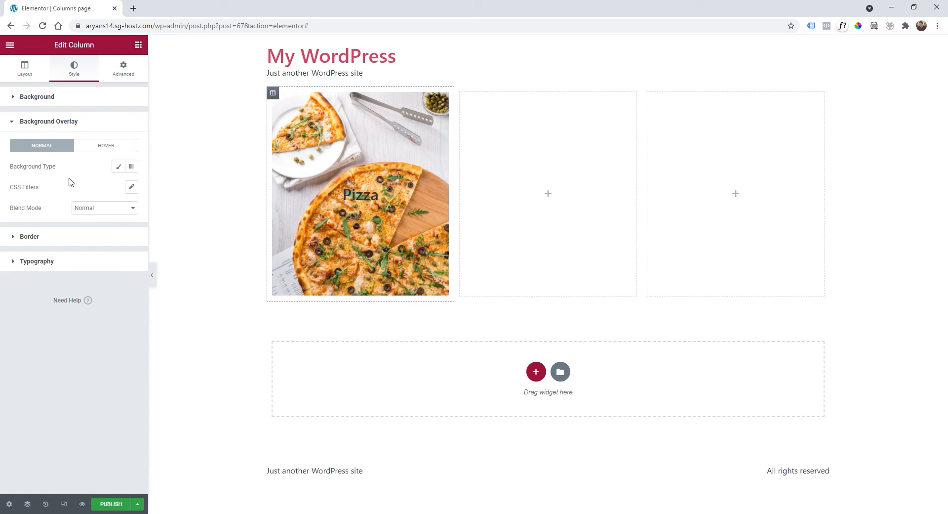
click(119, 166)
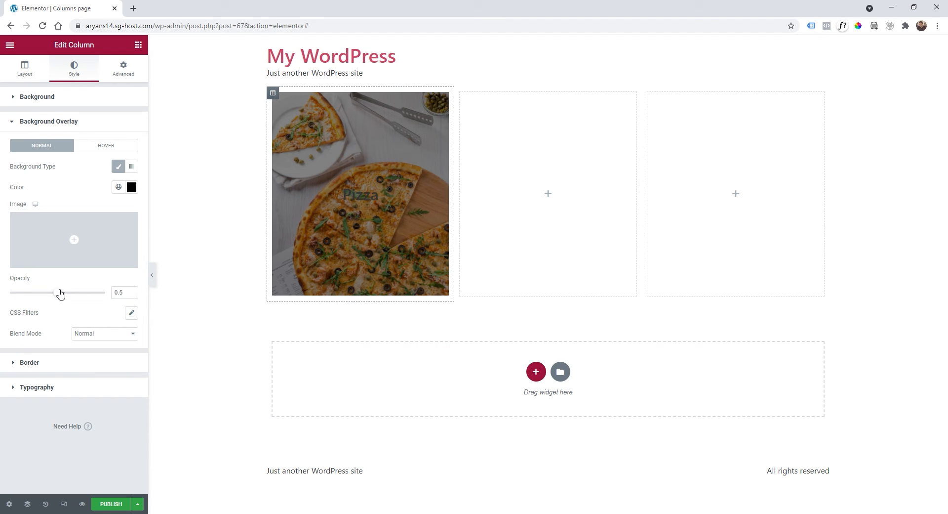
drag(53, 292, 47, 293)
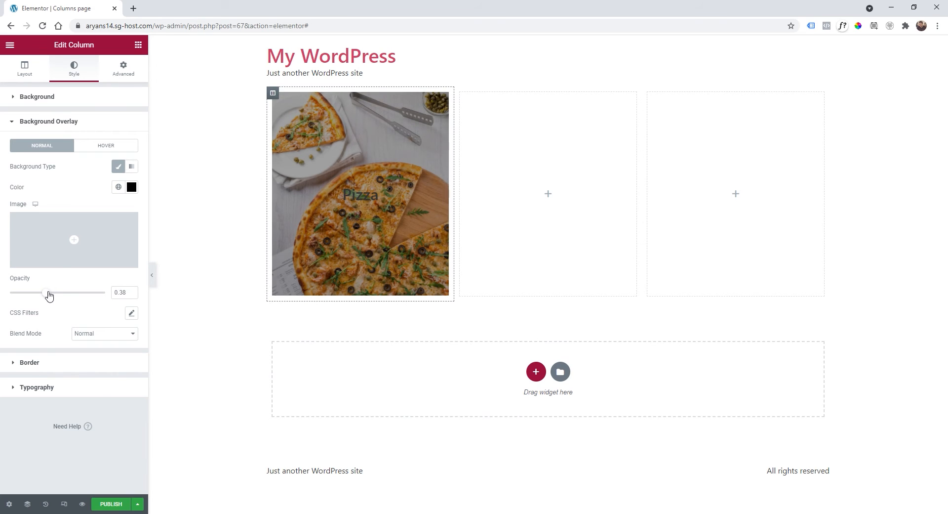
Give the hover state a classic black overlay at about 0.71 opacity.
click(106, 145)
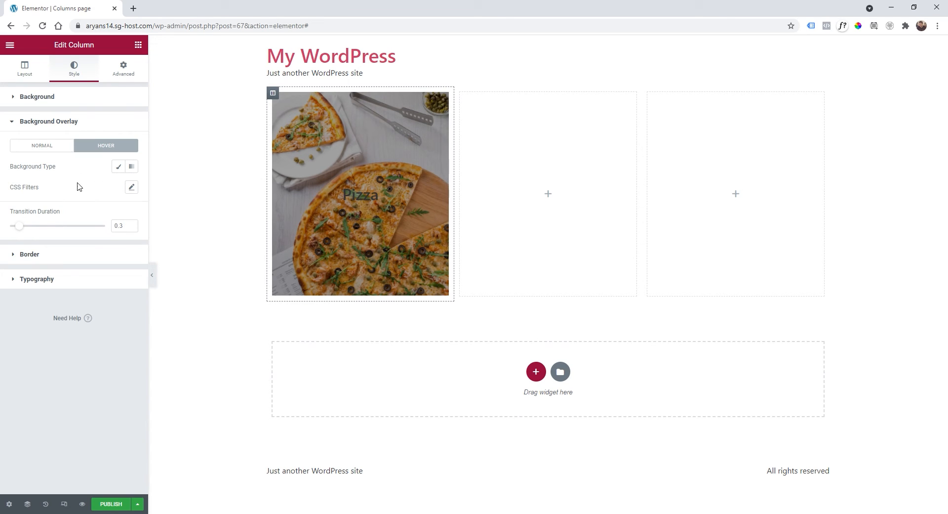
mouse_move(118, 167)
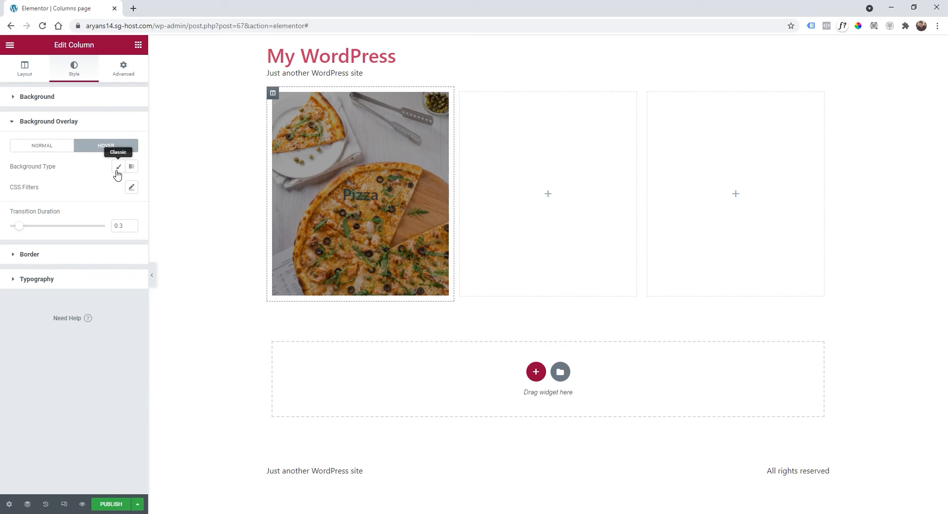
click(118, 166)
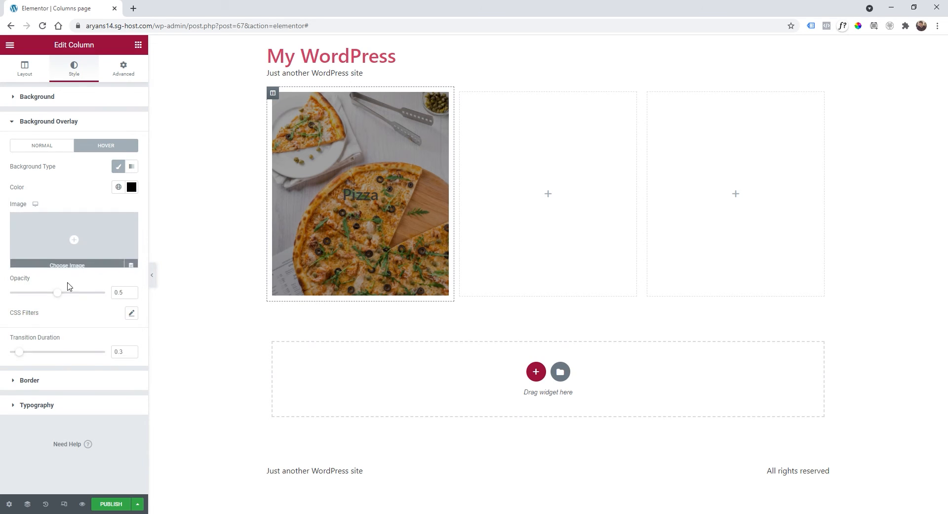
drag(57, 292, 79, 292)
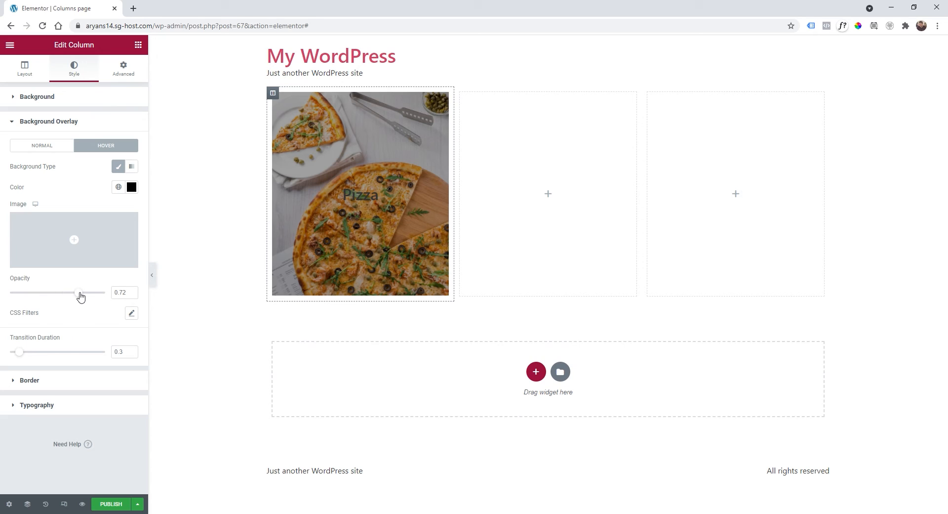
drag(81, 293, 72, 293)
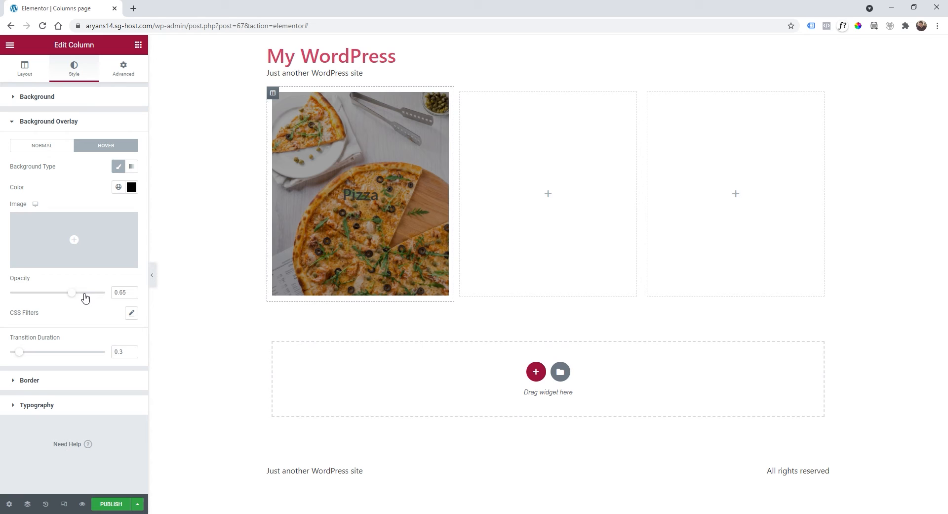
drag(74, 293, 89, 293)
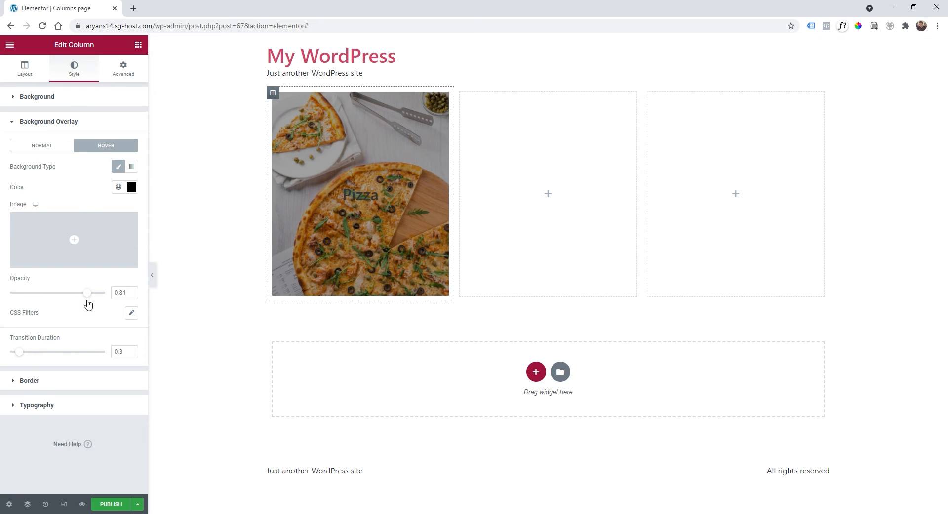
drag(88, 293, 93, 292)
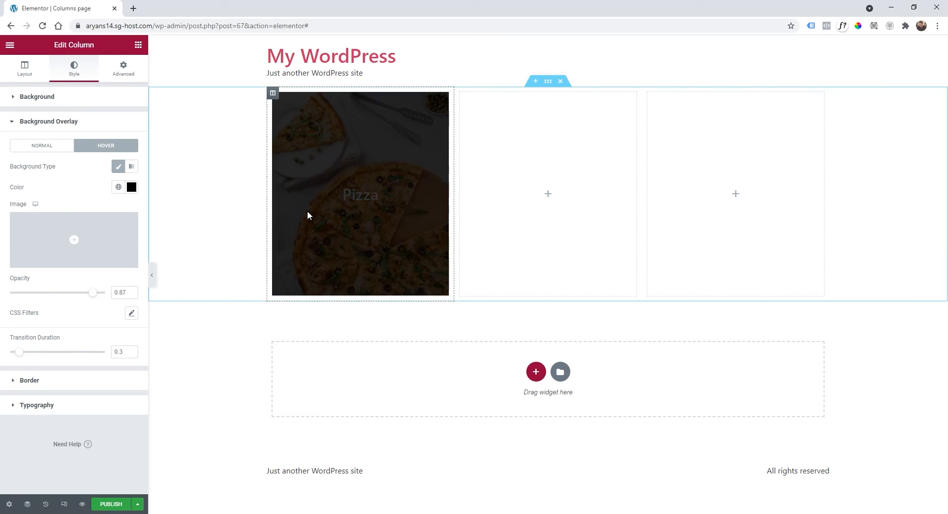
drag(94, 293, 78, 292)
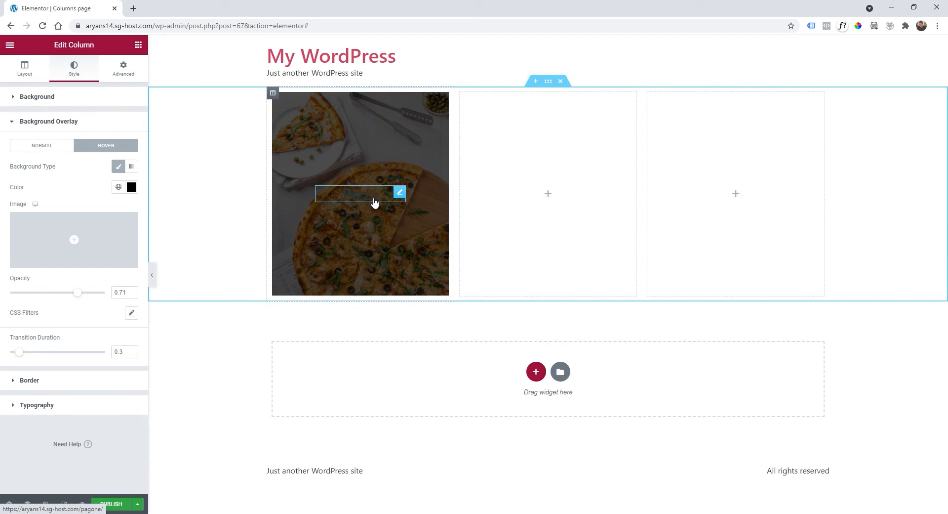
Set the Pizza heading's text color to white.
click(399, 192)
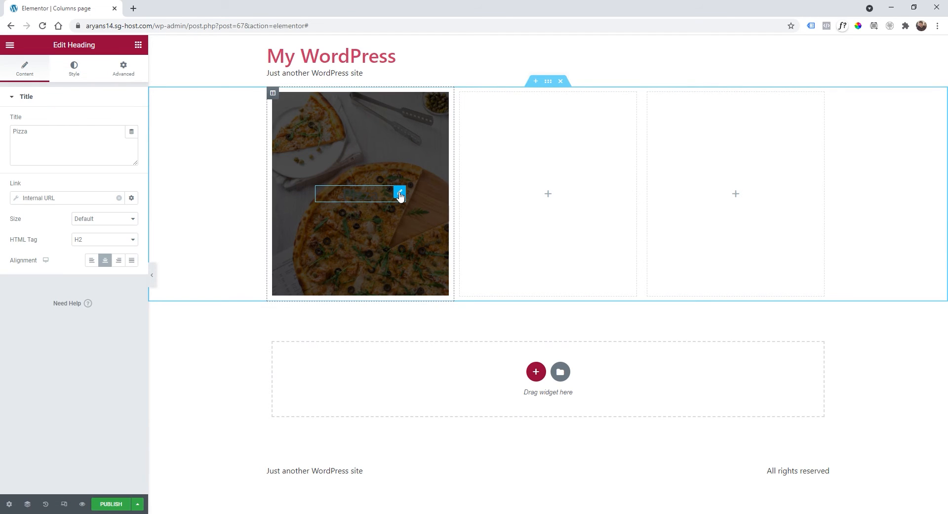
click(74, 67)
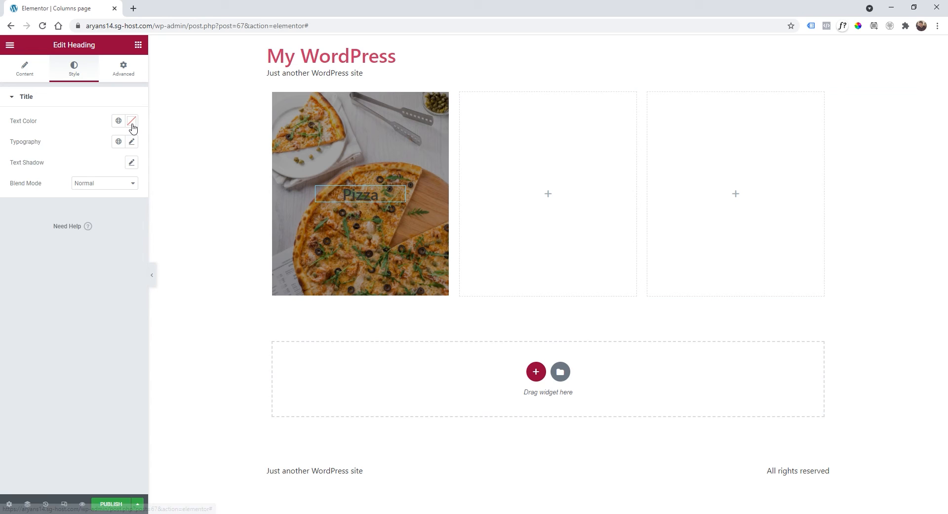
click(132, 120)
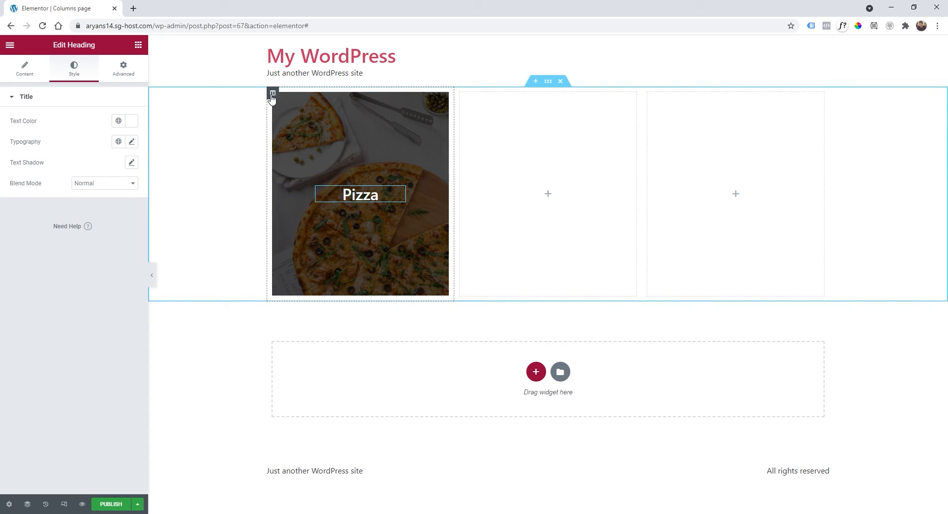
Round the Pizza column's corners with a border radius of 21.
click(273, 92)
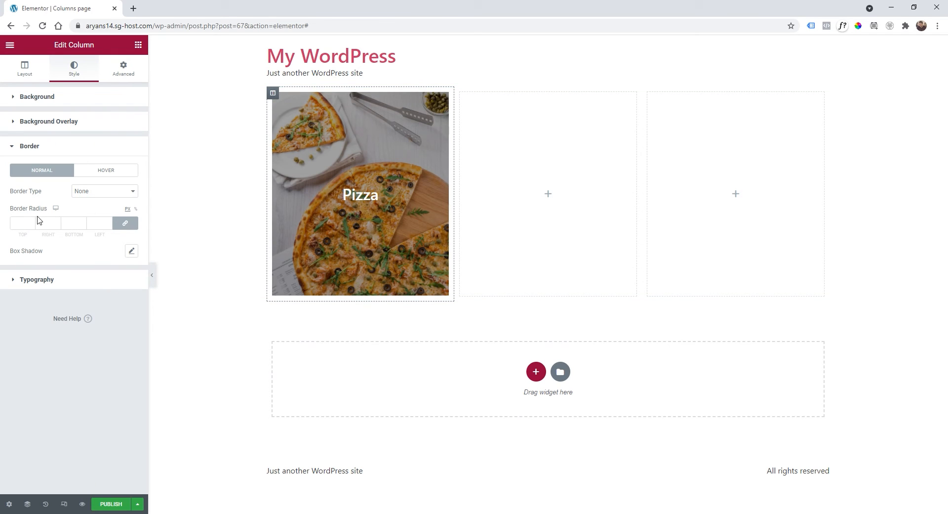
text(20)
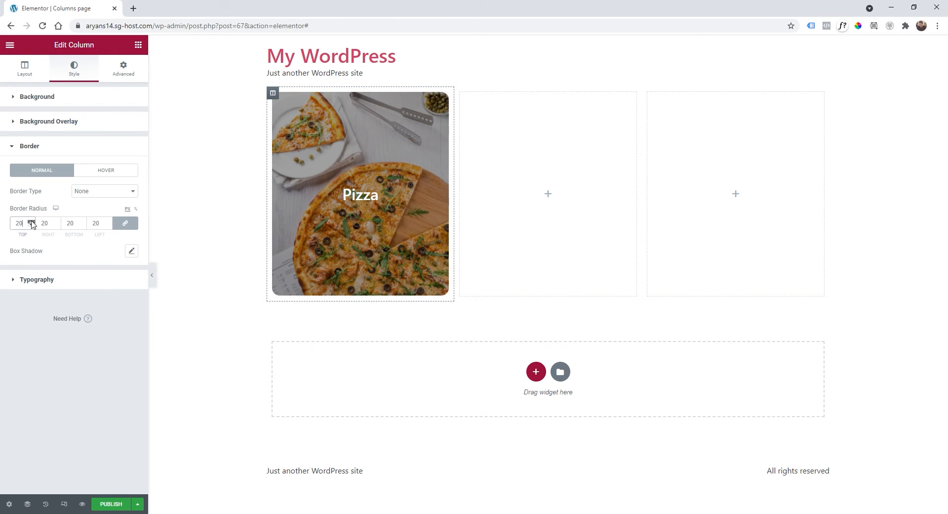
click(31, 221)
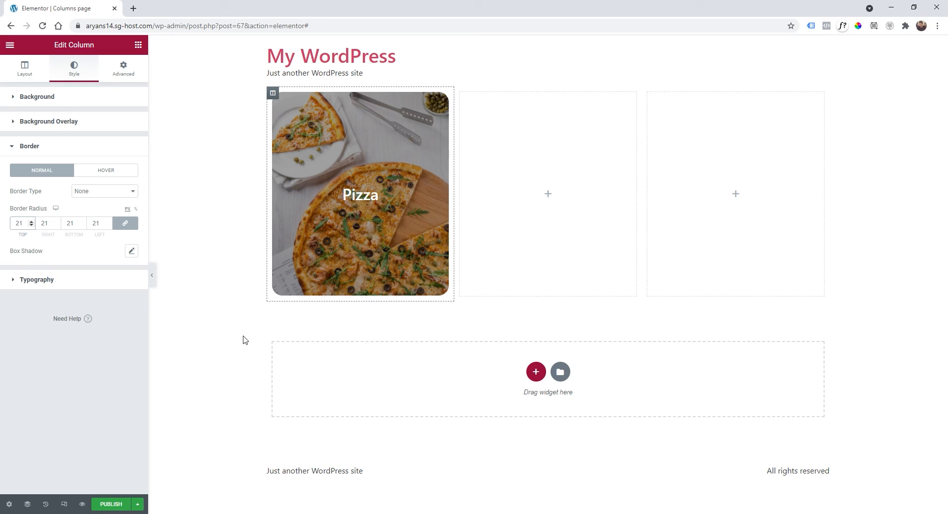
mouse_move(240, 320)
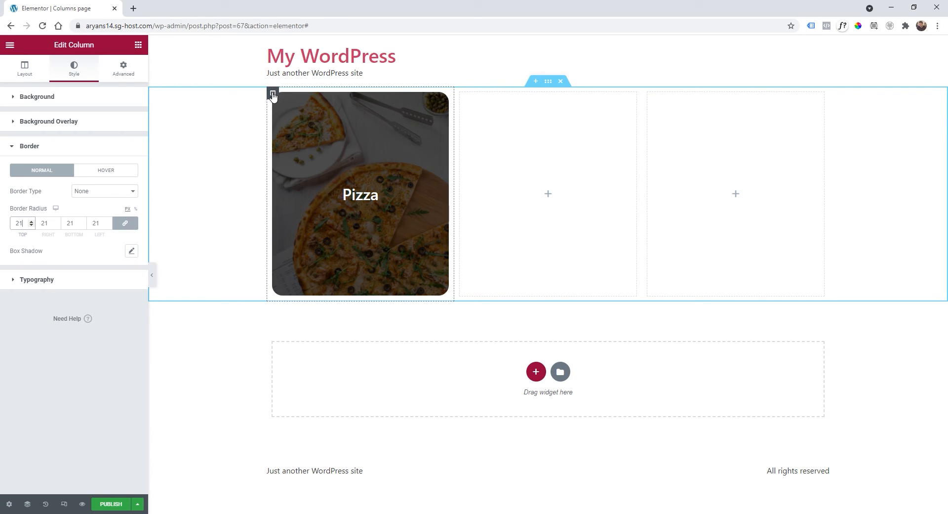
Paste the classes 'click-child pointer' into the Pizza column's CSS Classes field.
click(123, 68)
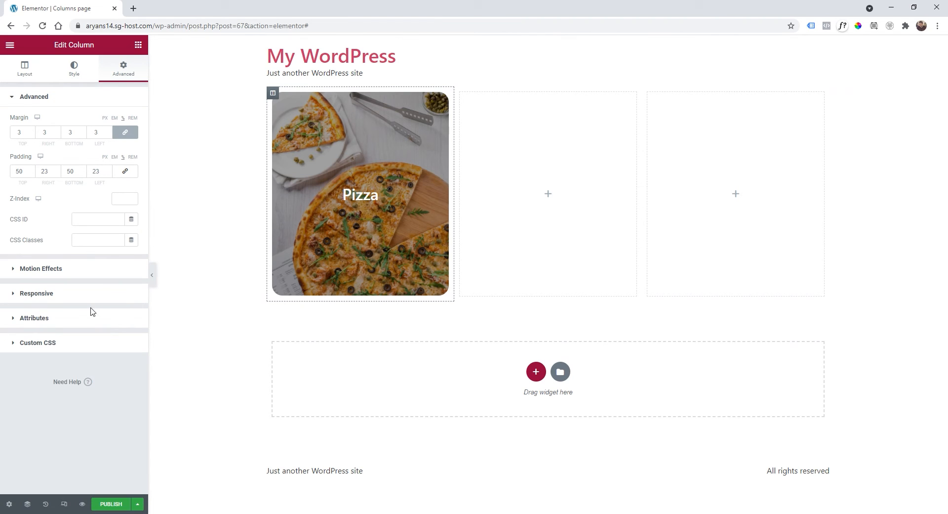
mouse_move(59, 352)
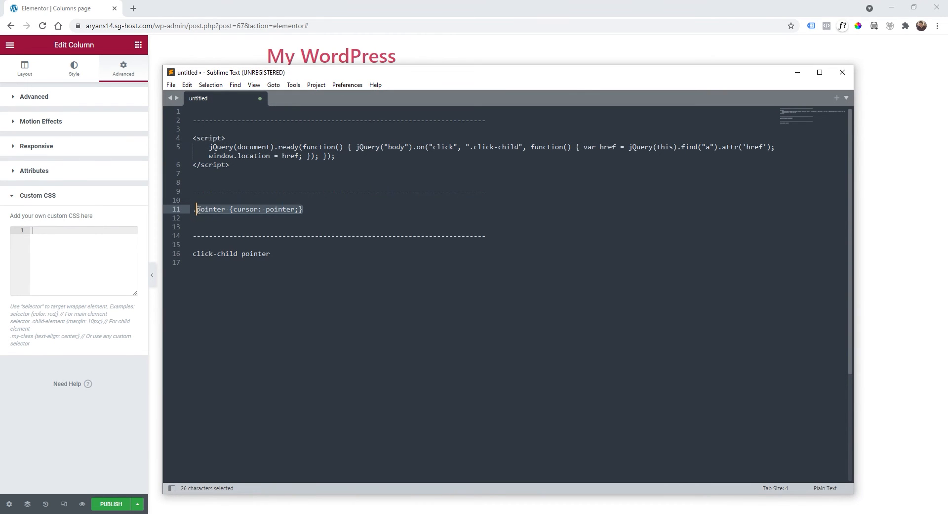
key(ctrl+c)
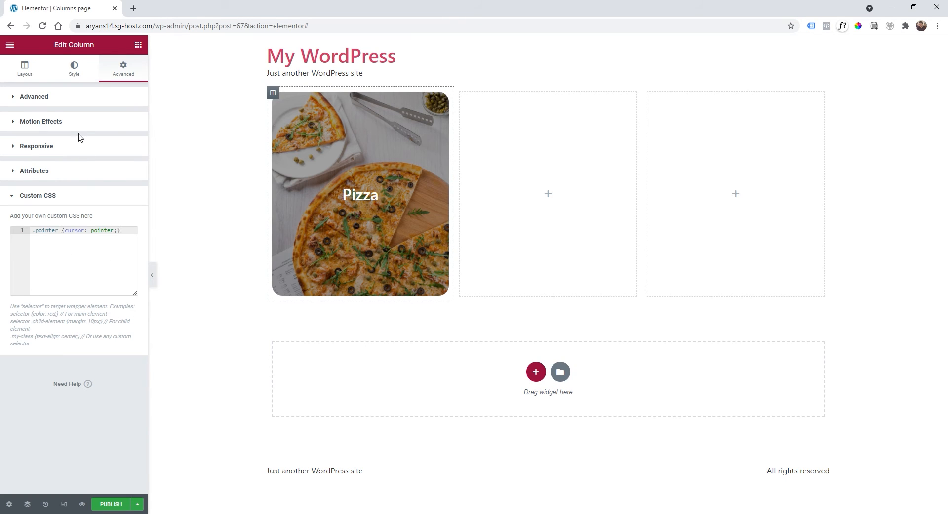
click(34, 96)
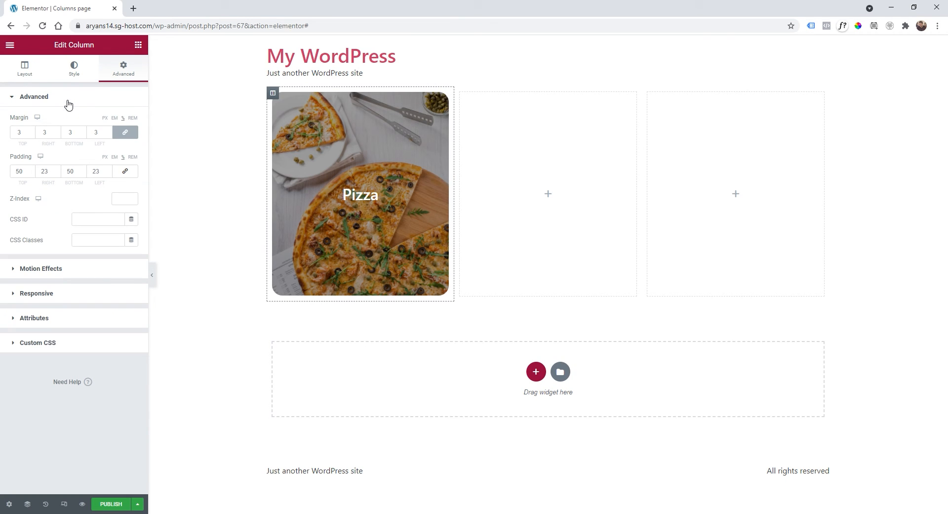
click(99, 239)
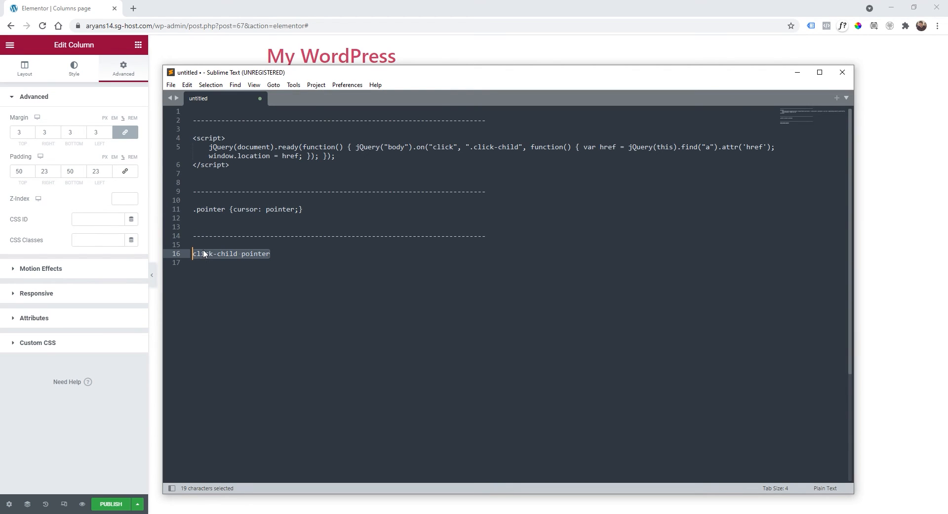
key(ctrl+c)
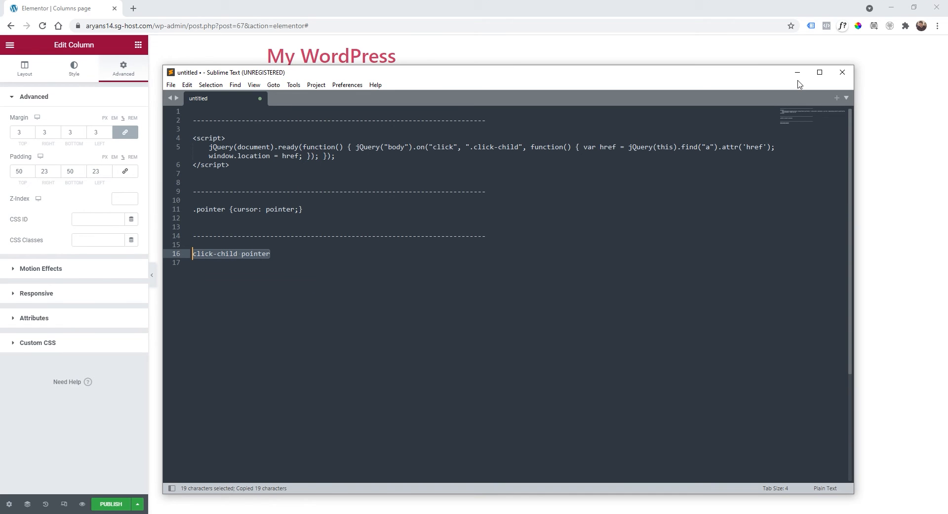
right_click(98, 239)
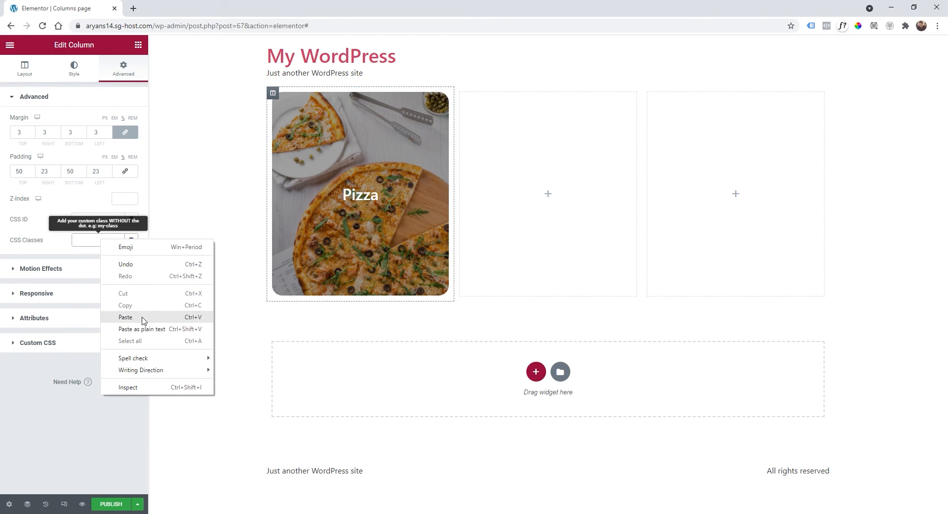
click(125, 317)
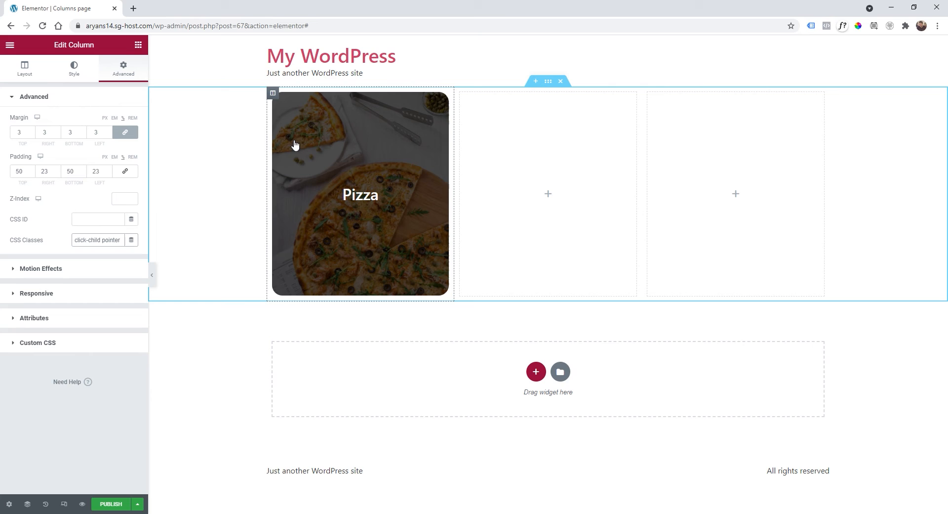
mouse_move(443, 126)
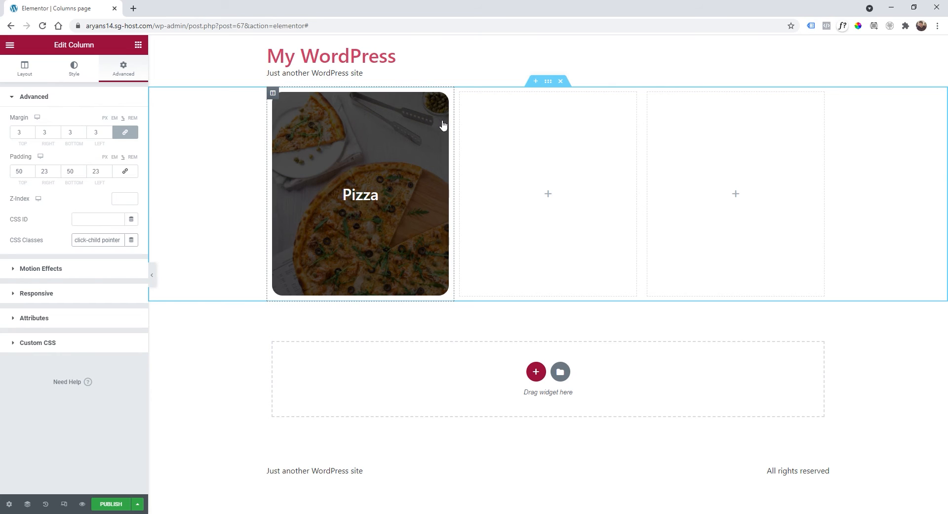
mouse_move(448, 158)
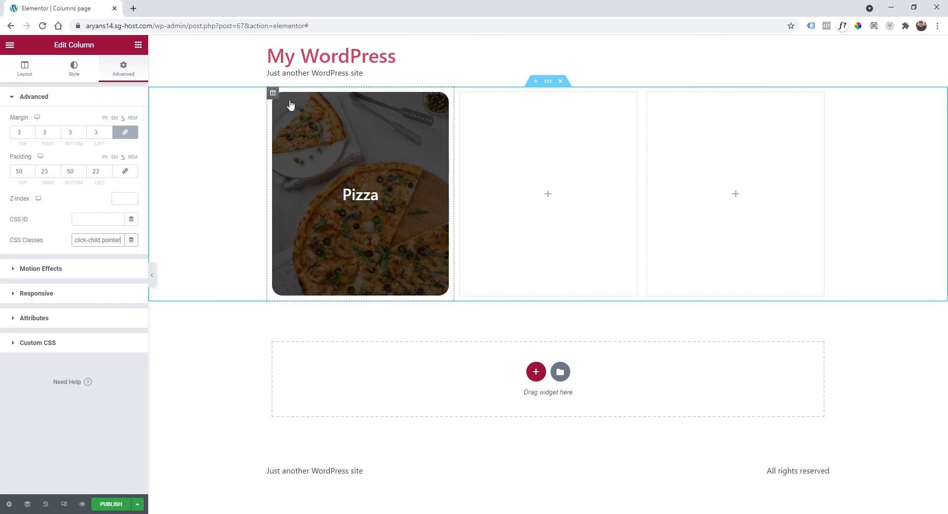
mouse_move(286, 195)
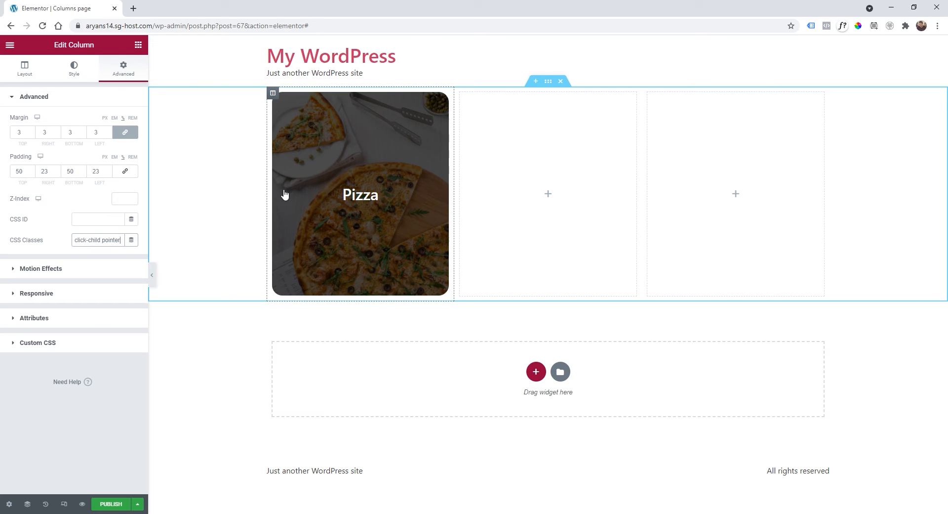
mouse_move(318, 179)
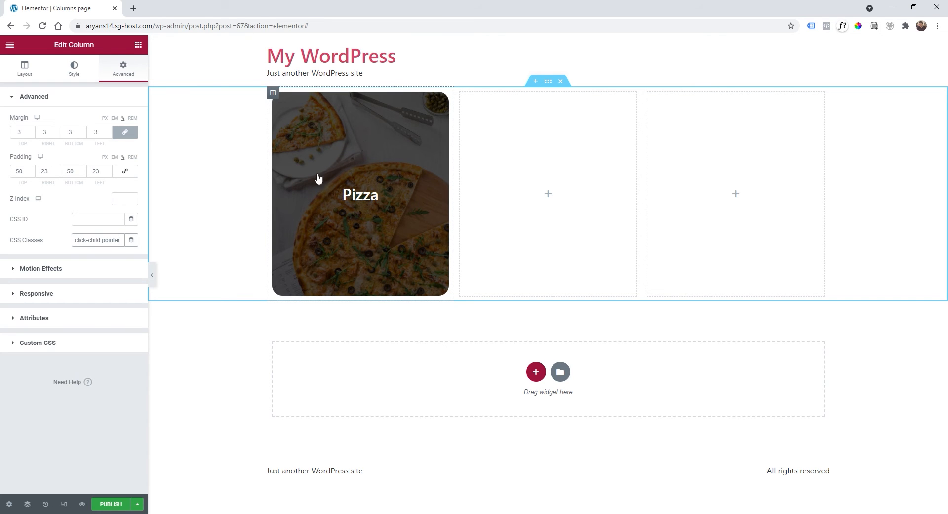
mouse_move(371, 238)
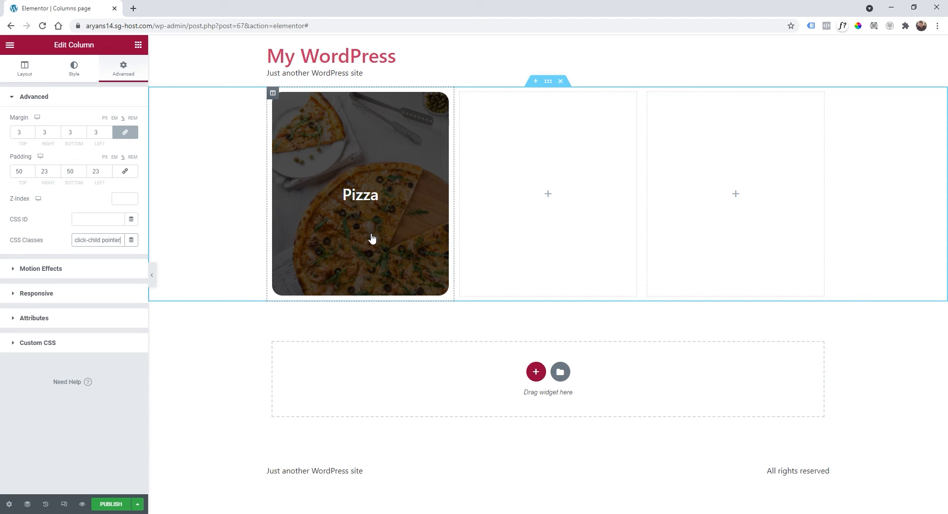
mouse_move(428, 163)
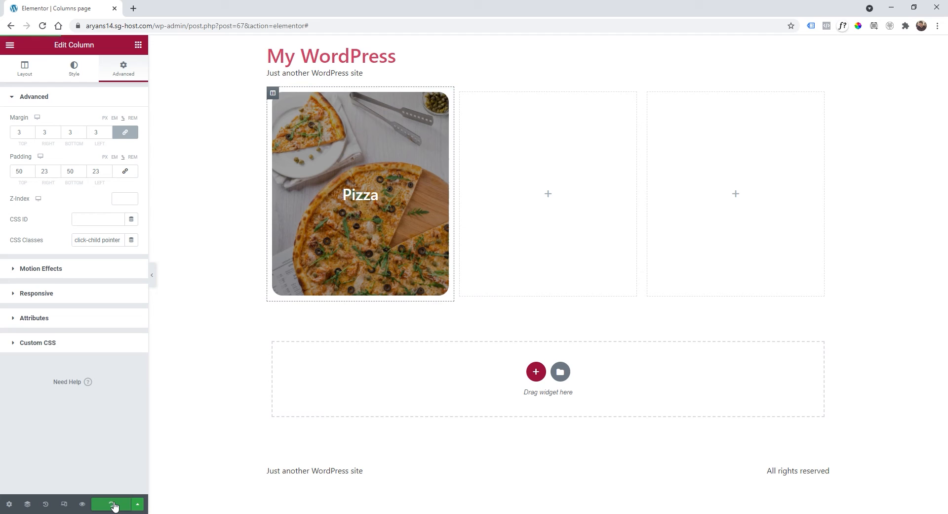
Publish the Columns page from the Elementor panel.
click(111, 504)
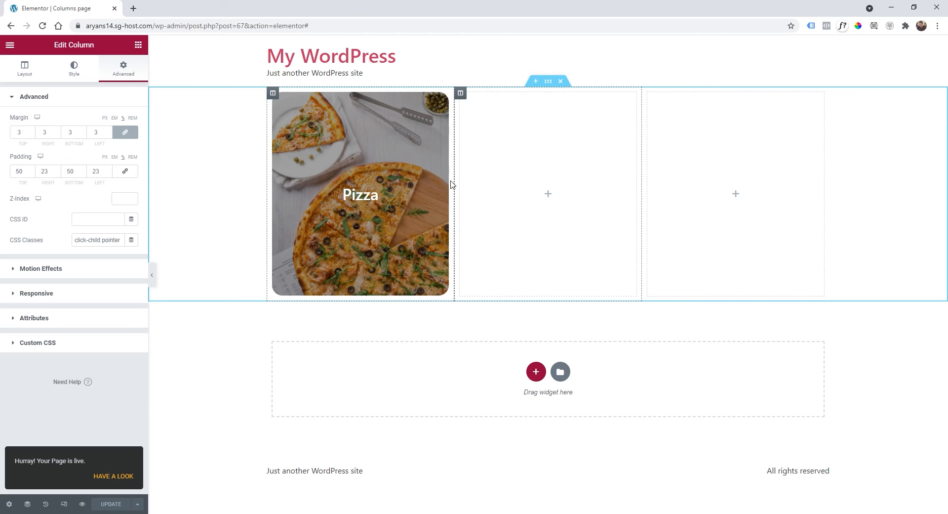
mouse_move(518, 184)
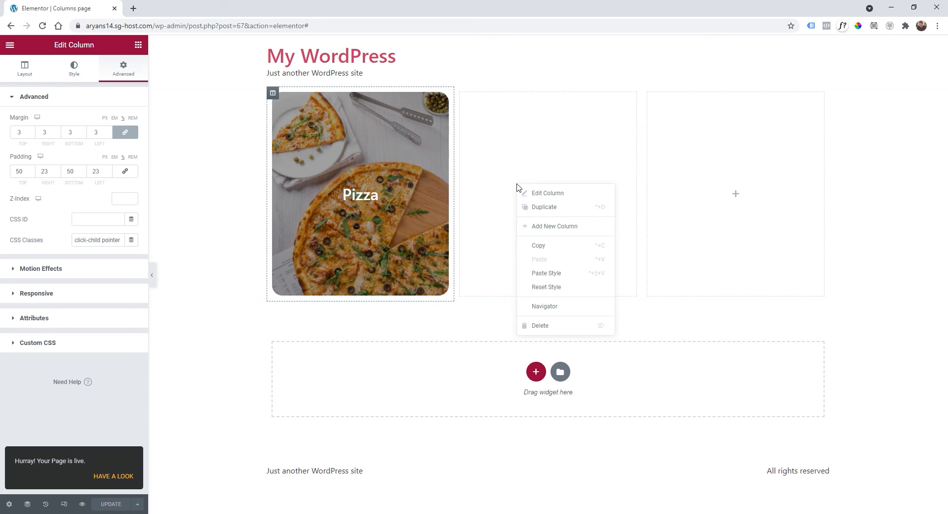
mouse_move(583, 260)
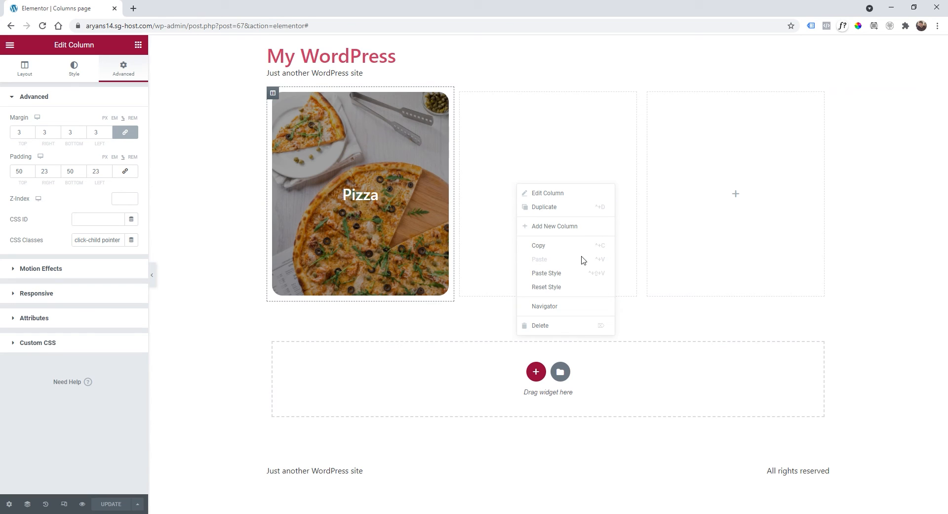
mouse_move(543, 306)
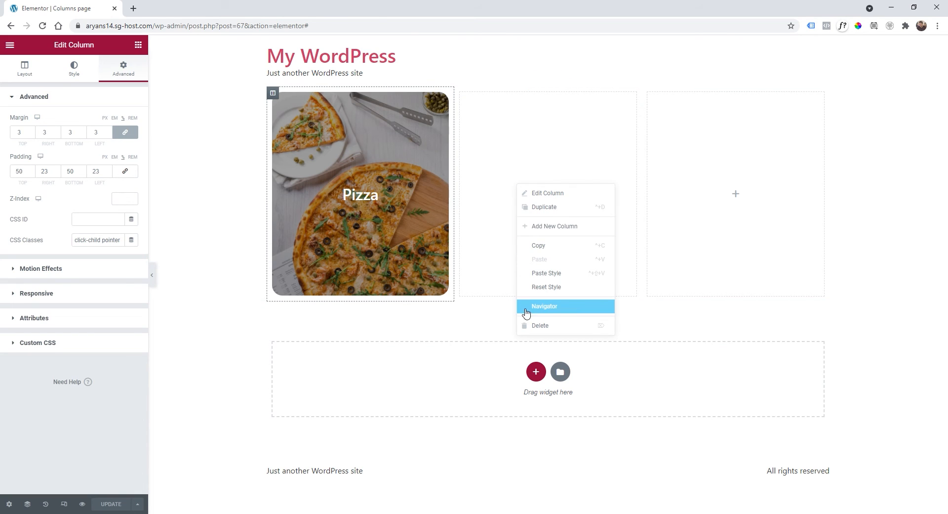
Open the Navigator and bring up options for an empty column to remove it.
click(544, 306)
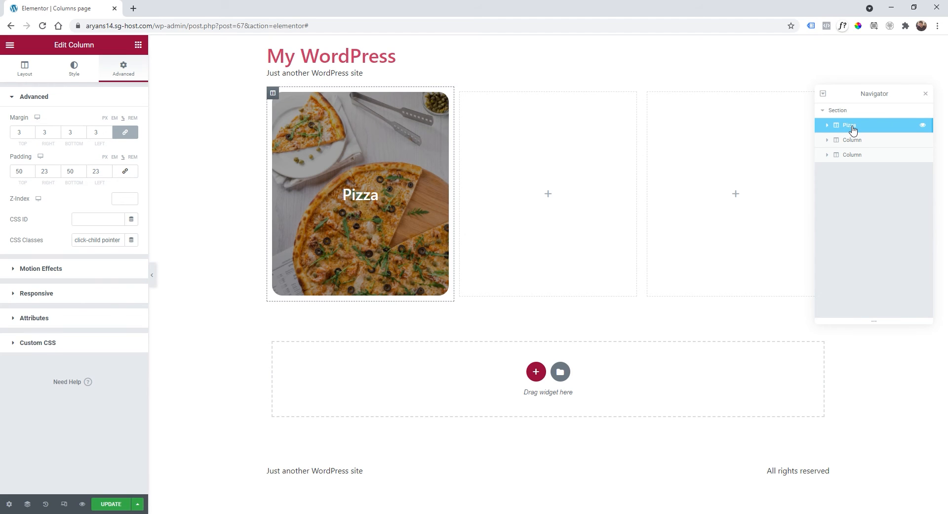
right_click(852, 140)
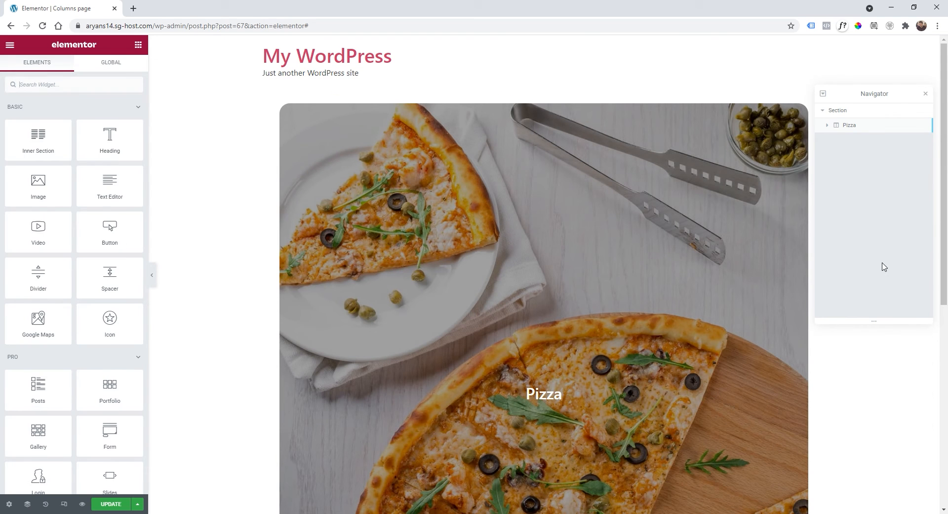
Duplicate the Pizza column twice and rename the copies Grill and Dessert.
click(849, 125)
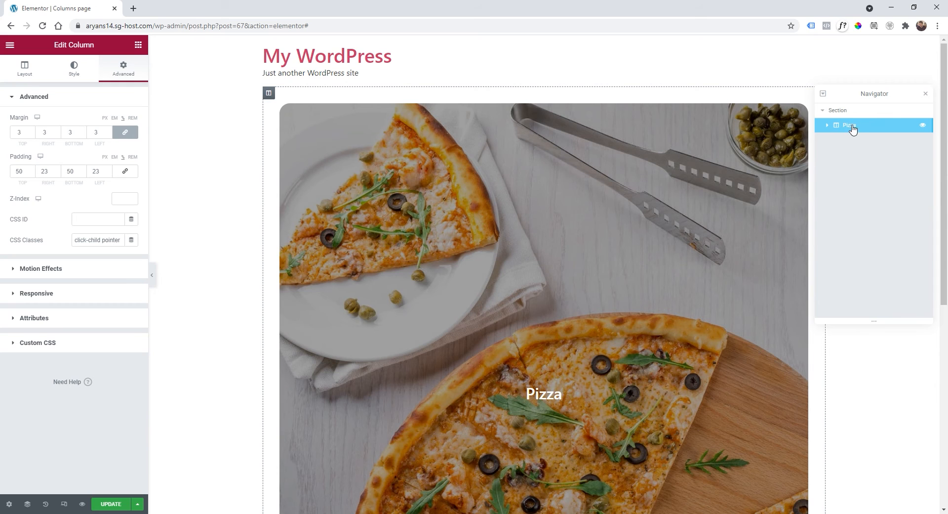
right_click(853, 140)
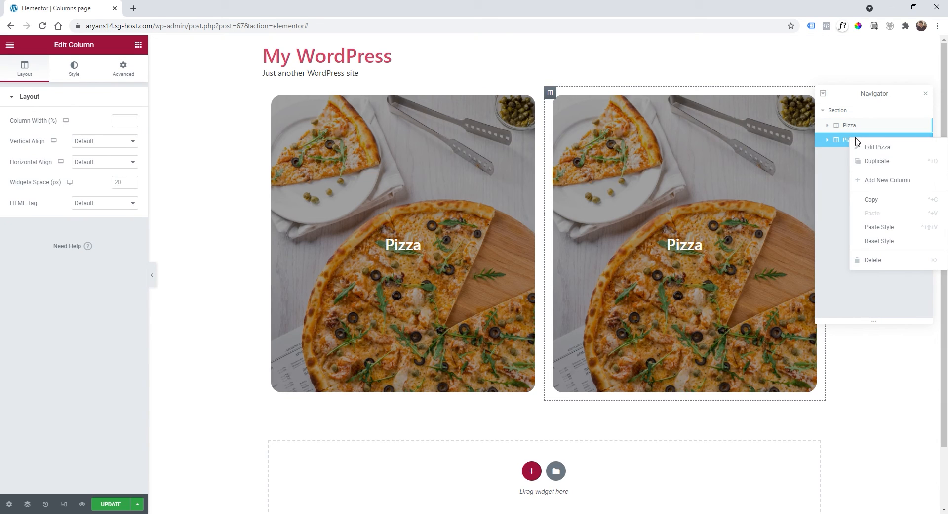
click(876, 160)
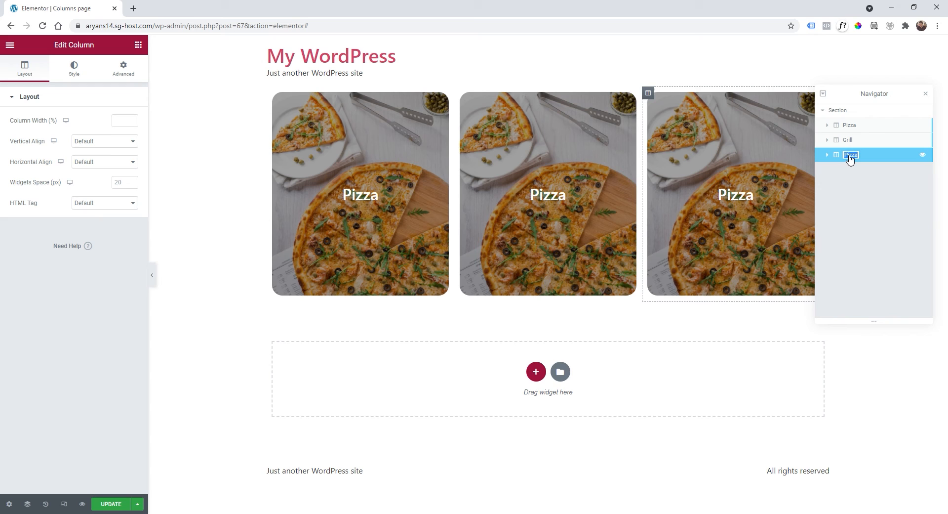
text(Dessert)
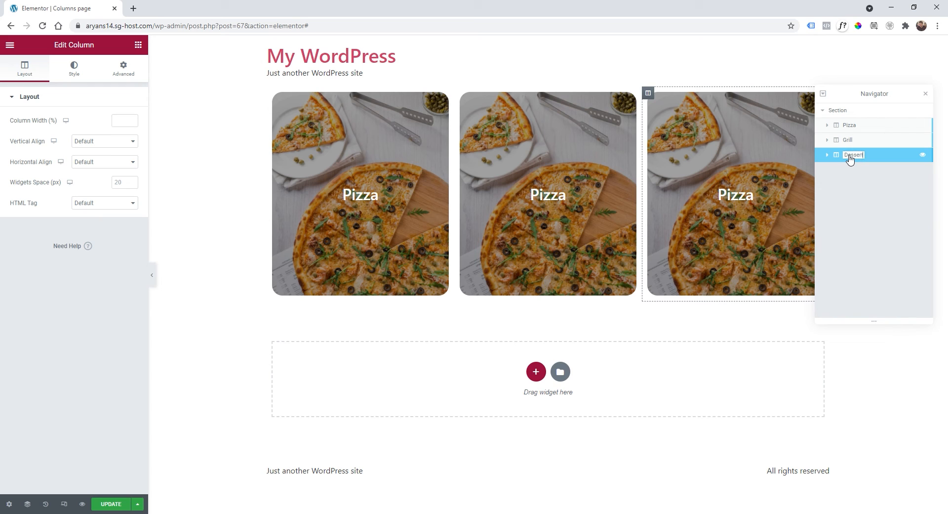
click(849, 140)
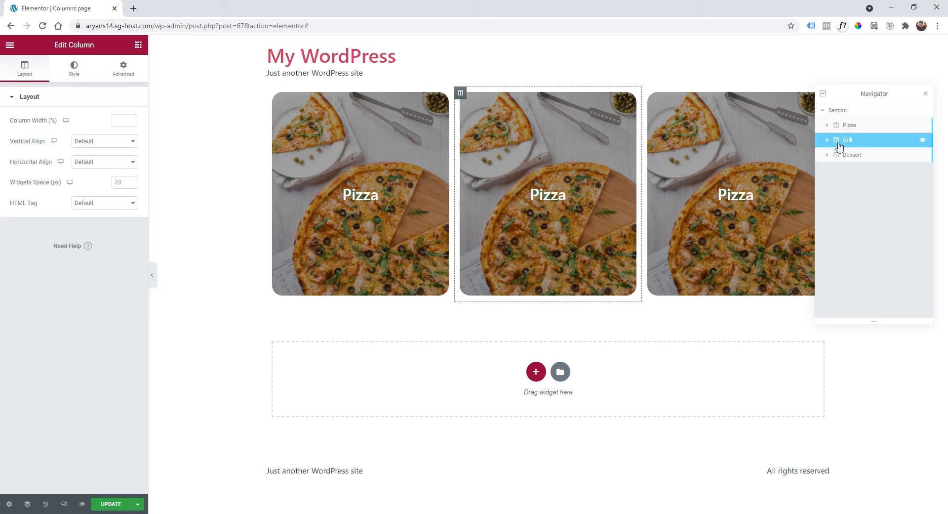
Change the middle column's heading text to 'Grill'.
click(827, 140)
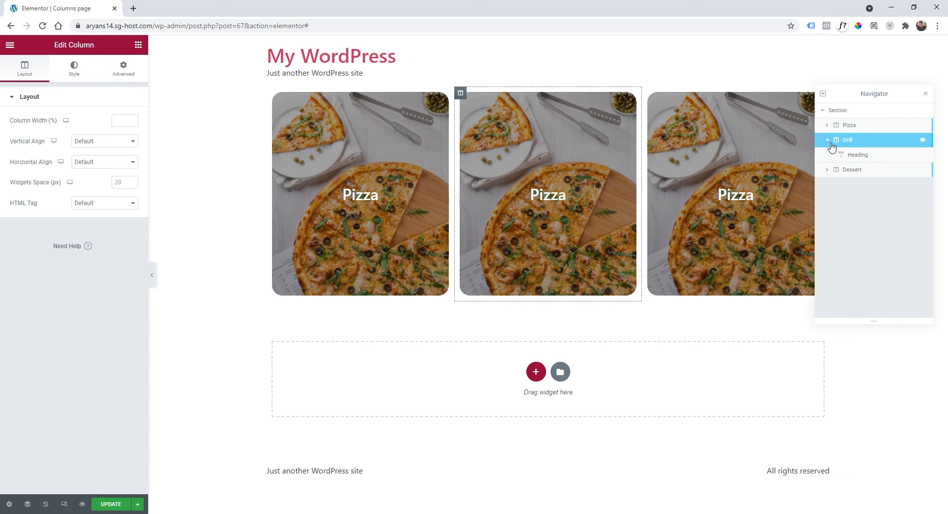
click(857, 155)
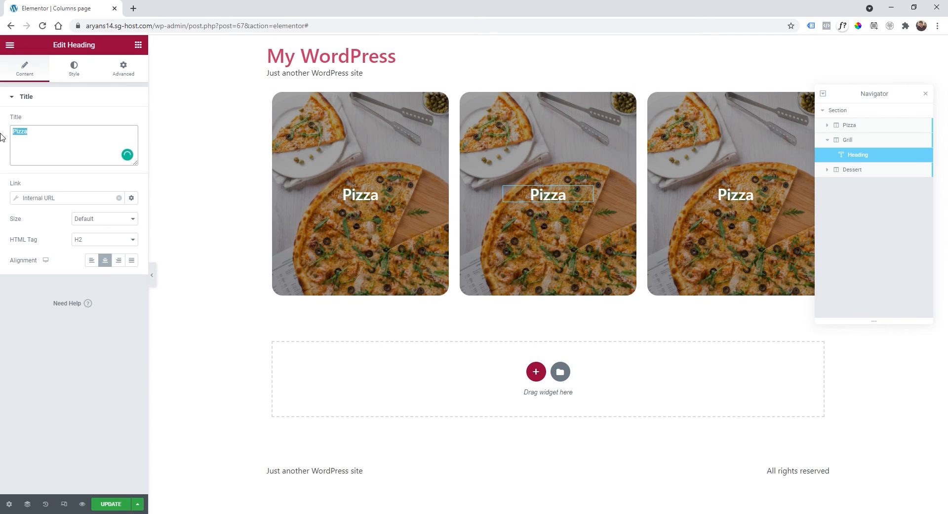
text(Grill)
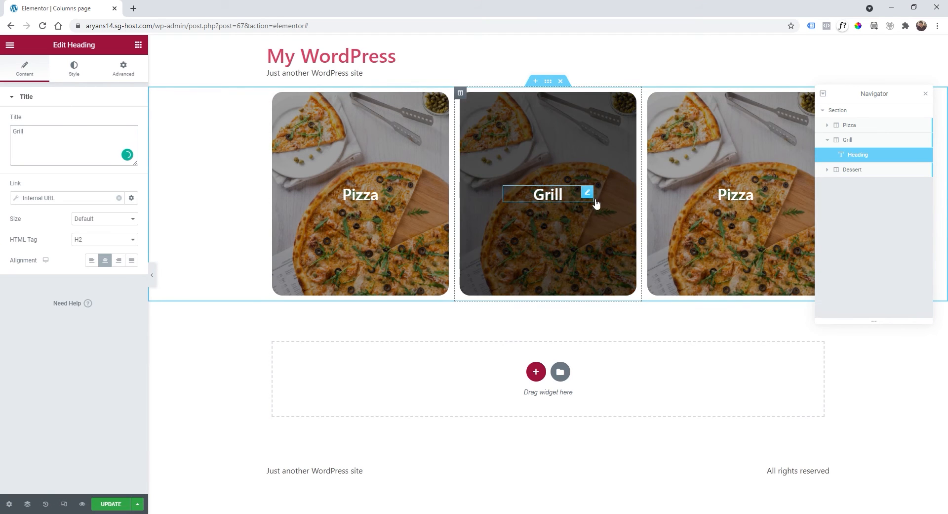
Set the Grill column background to the grilled skewers photo.
click(847, 140)
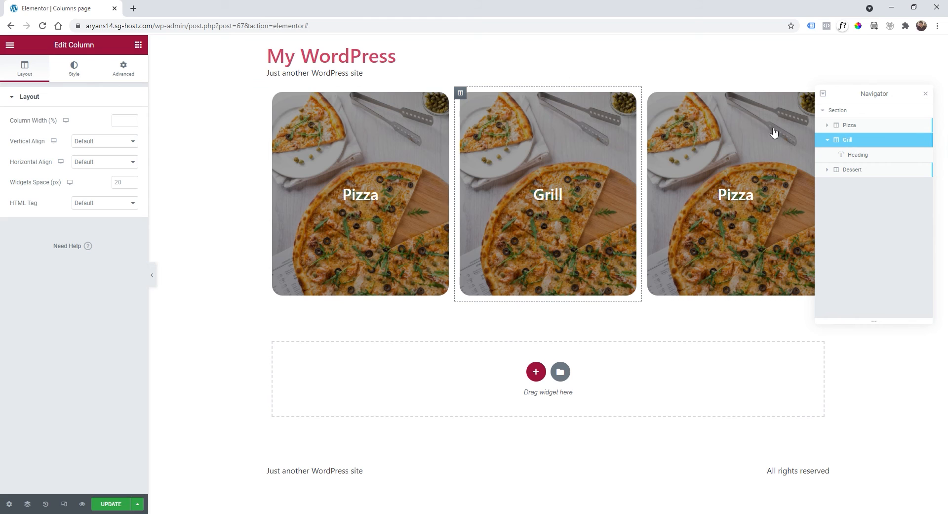
click(74, 67)
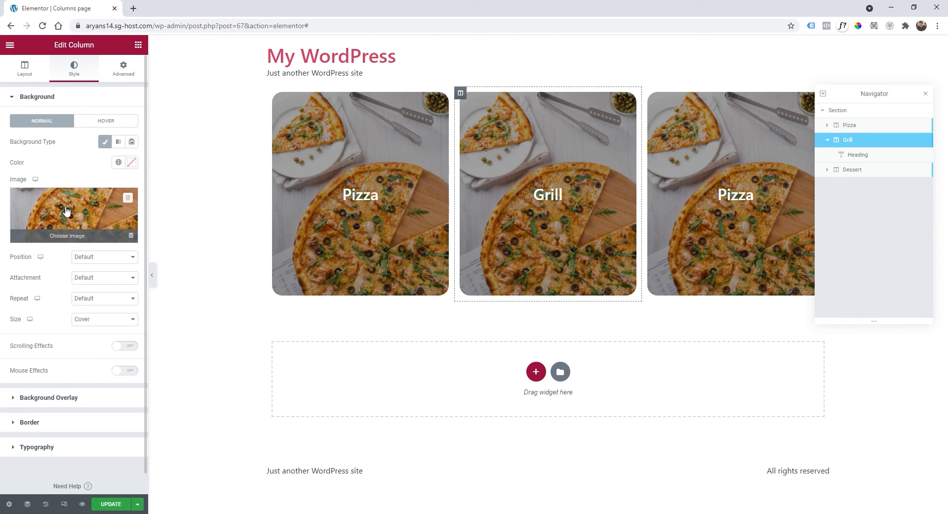
click(67, 215)
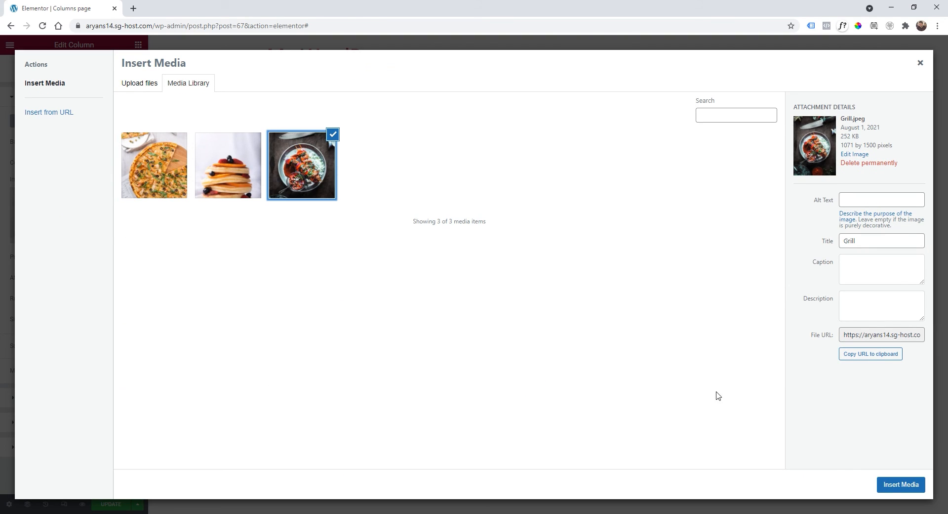
click(900, 484)
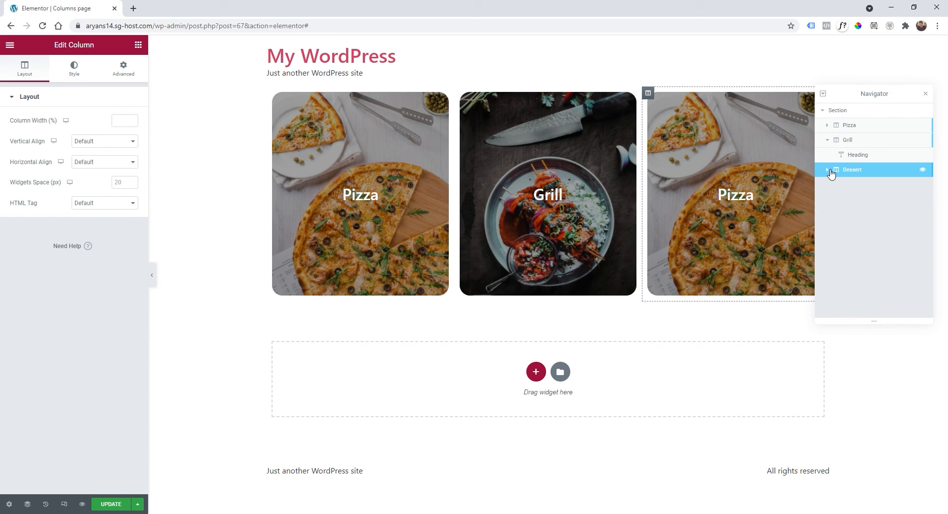
Set the third column's background to the pancake photo.
click(73, 67)
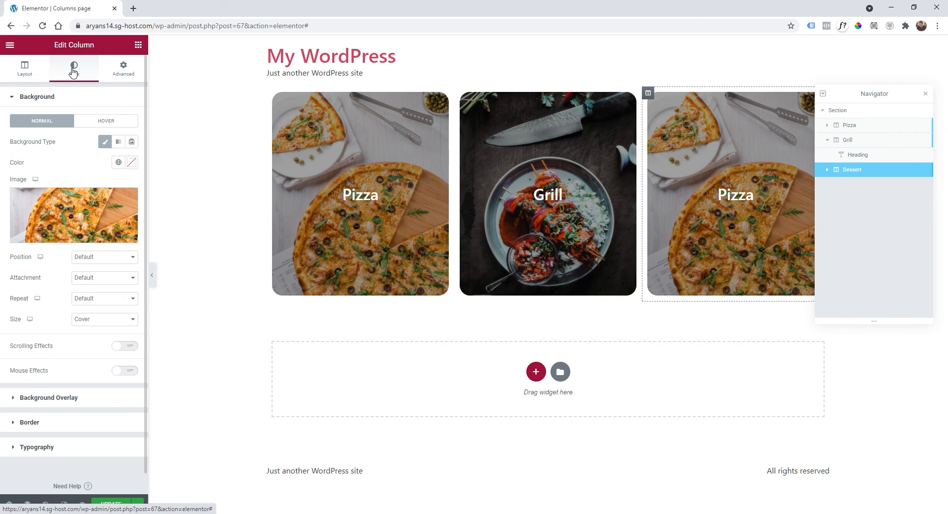
click(73, 214)
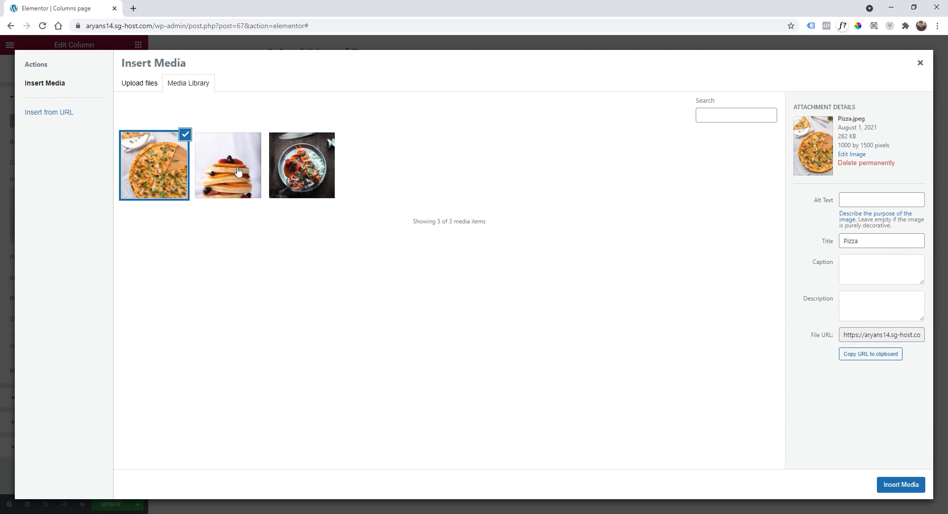
click(901, 484)
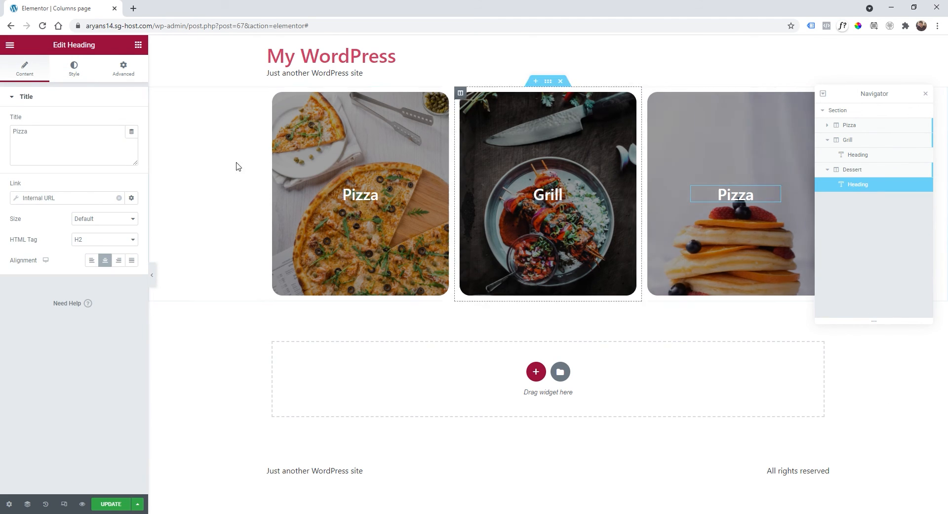
Rename the third column's heading to 'Dessert'.
text(Dessert)
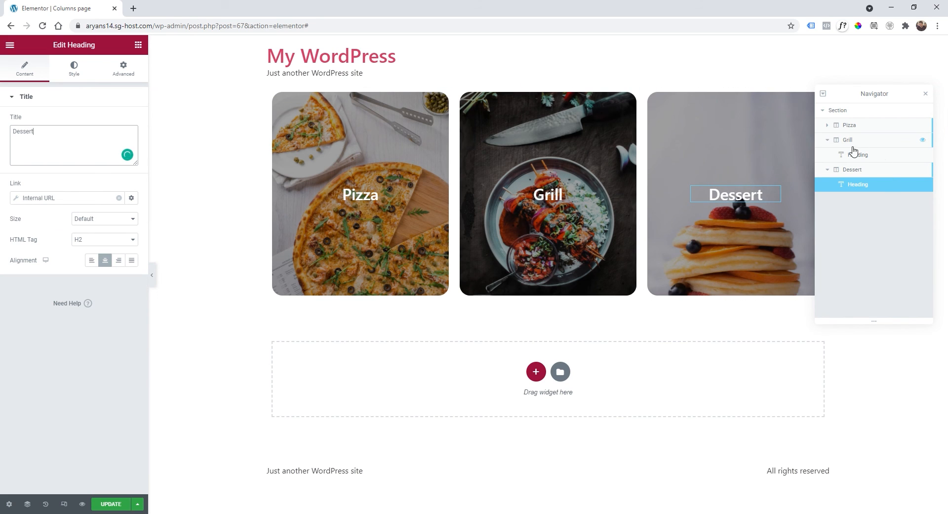
click(848, 140)
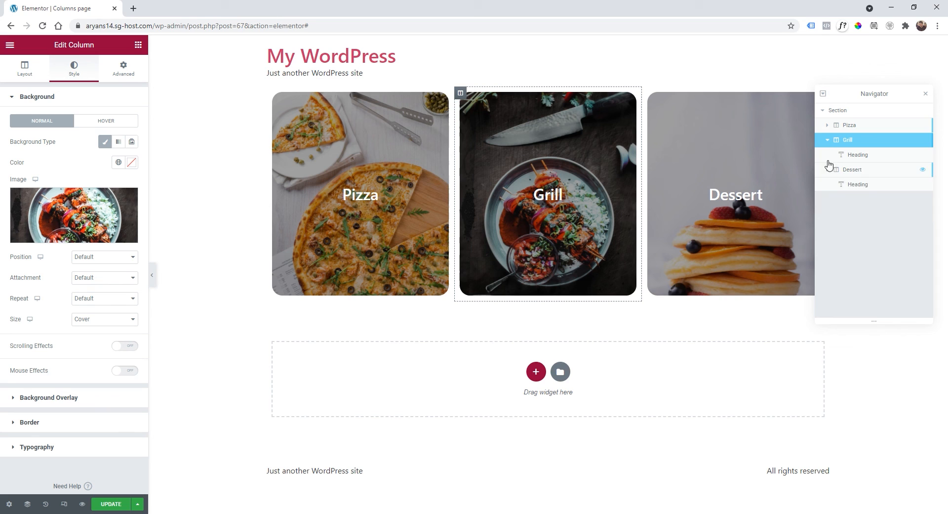
click(852, 154)
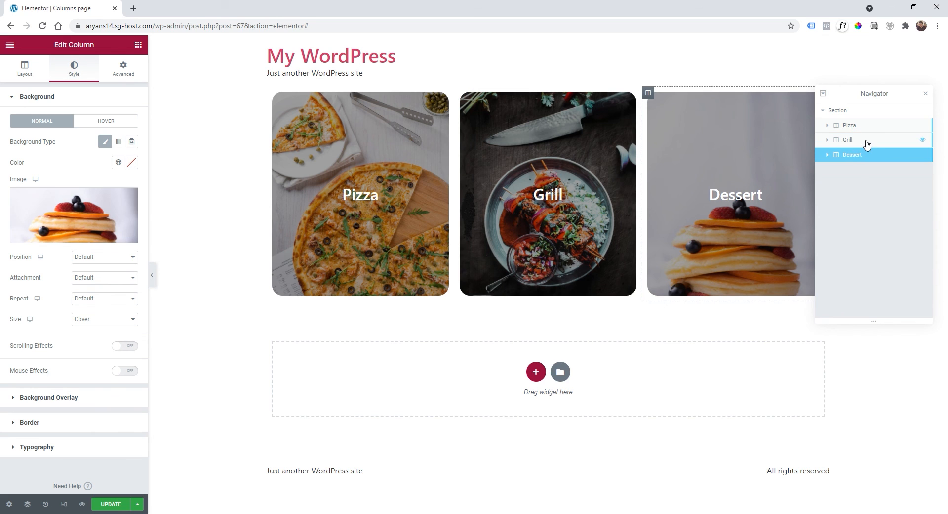
click(847, 139)
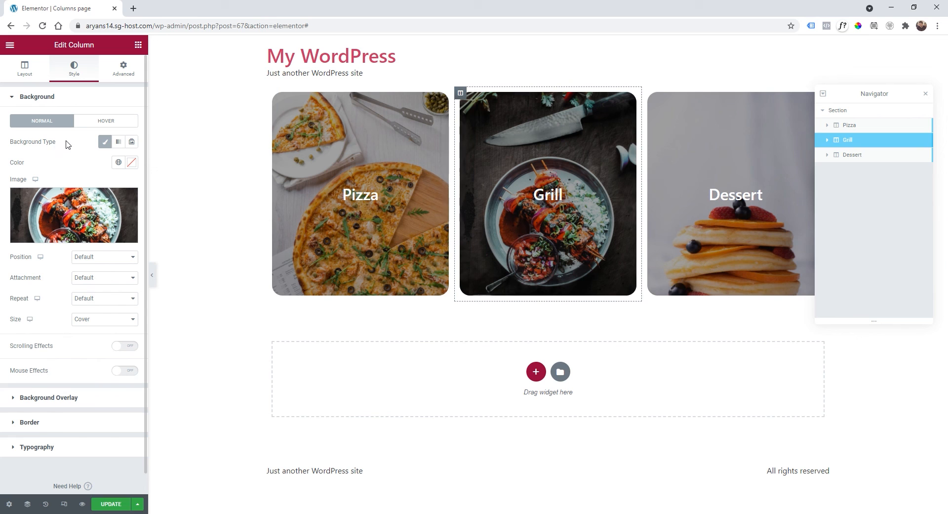
mouse_move(827, 142)
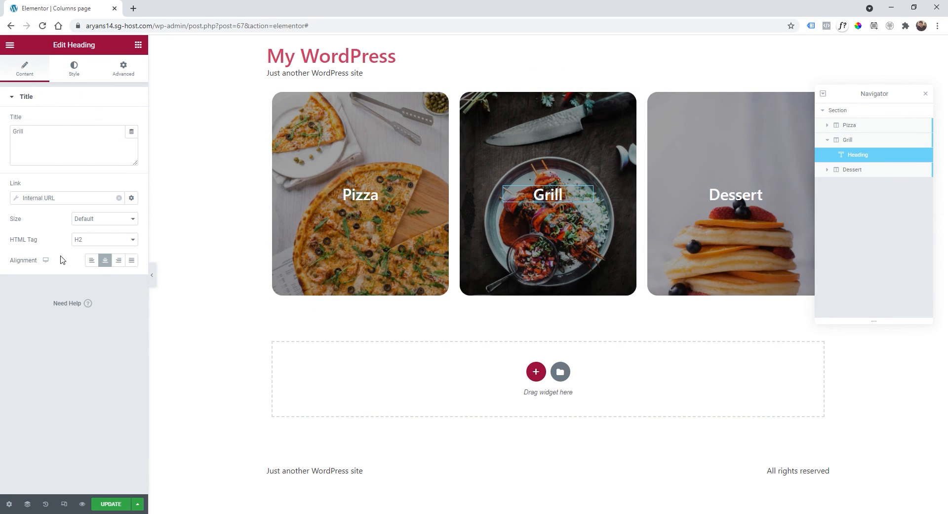
Link the Grill heading to Page2.
click(132, 198)
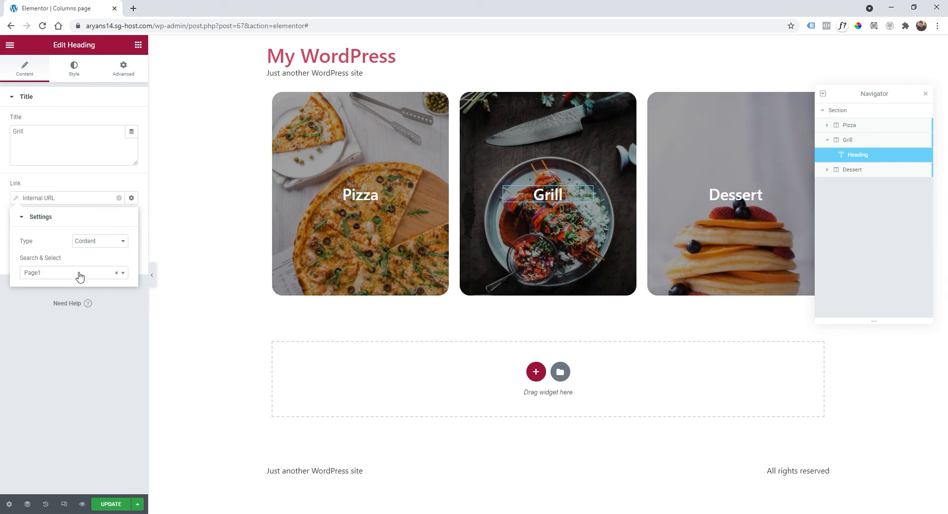
click(71, 272)
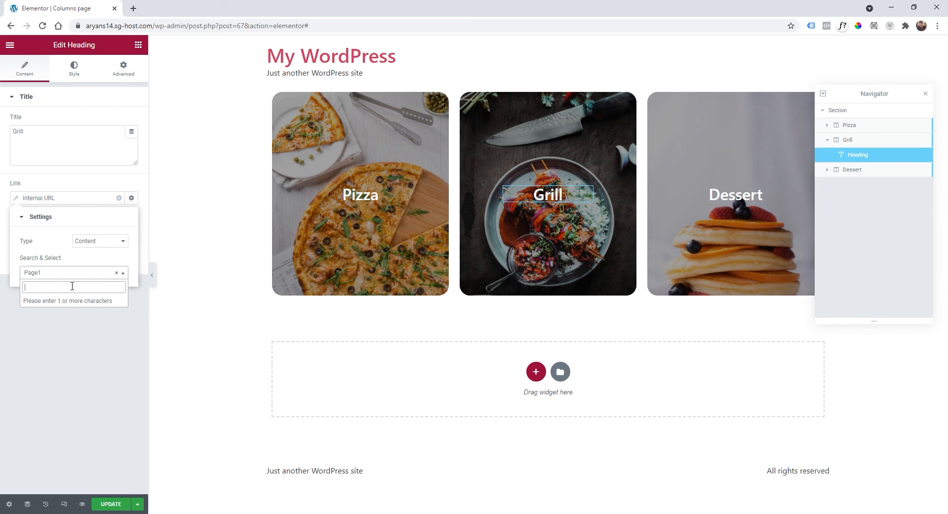
text(page)
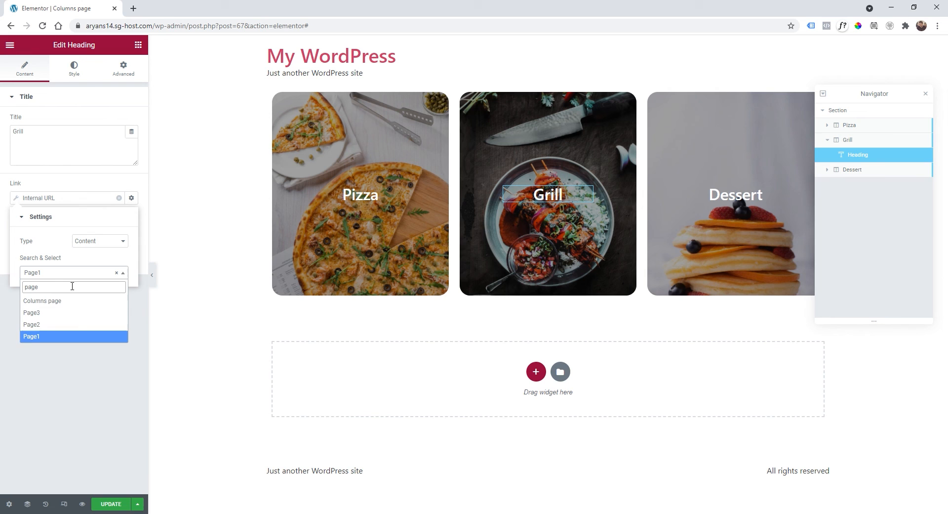
click(31, 324)
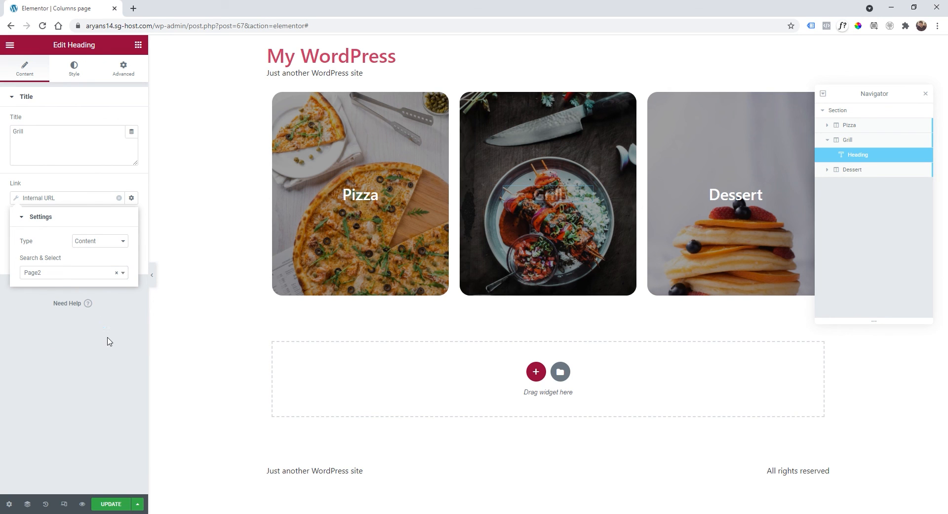
Give the Dessert heading an internal page link.
click(852, 169)
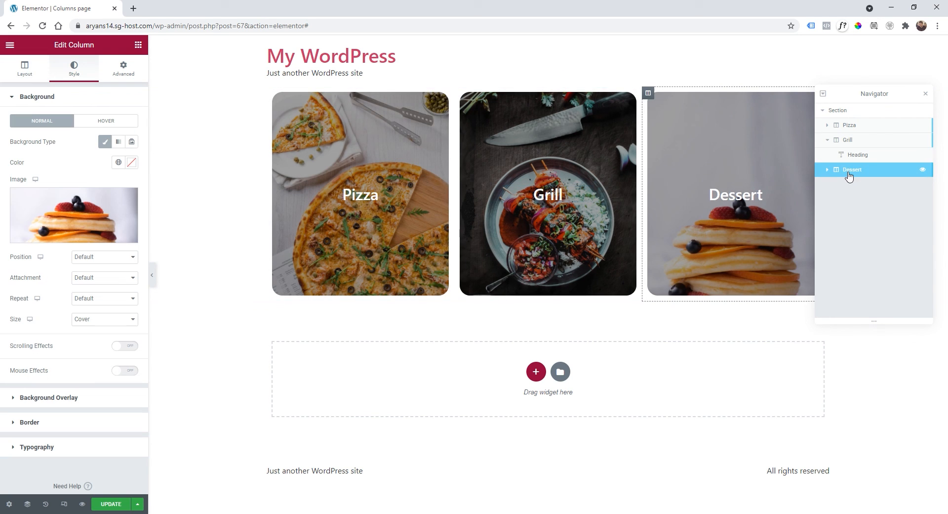
click(857, 184)
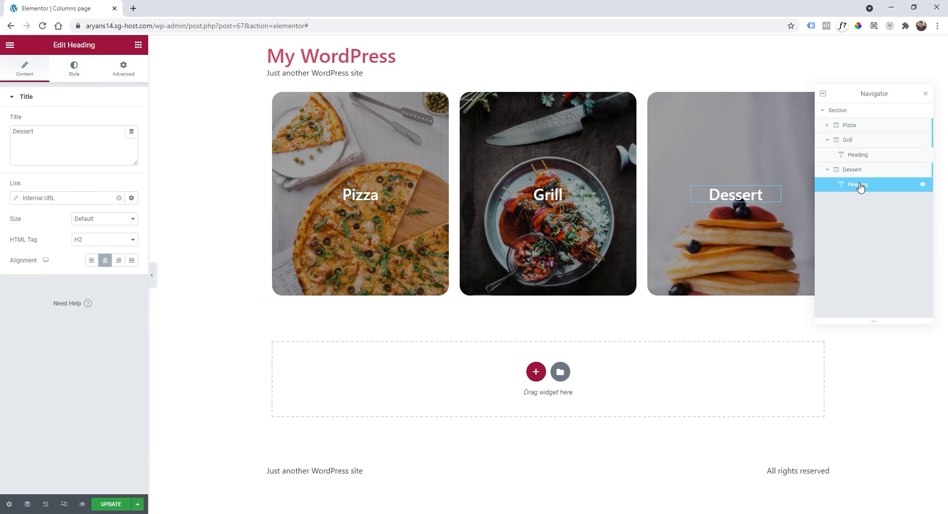
click(132, 198)
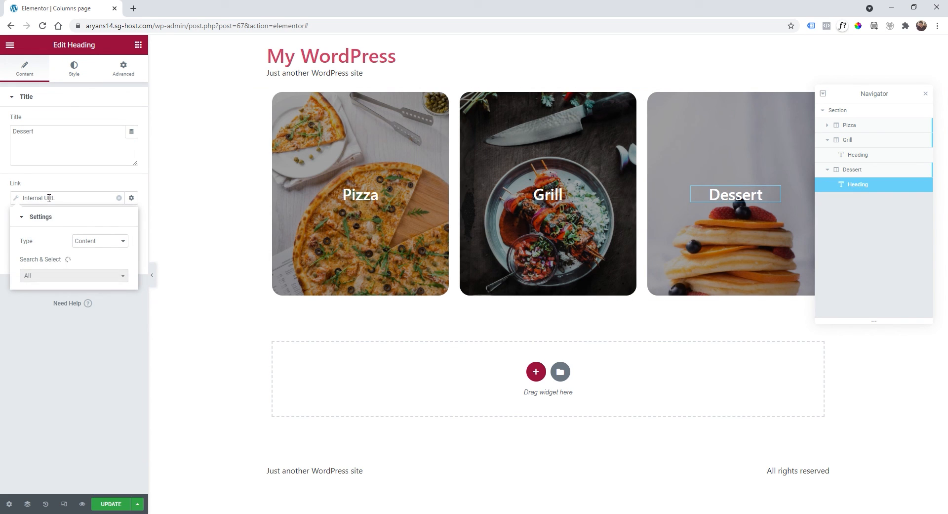
text(p)
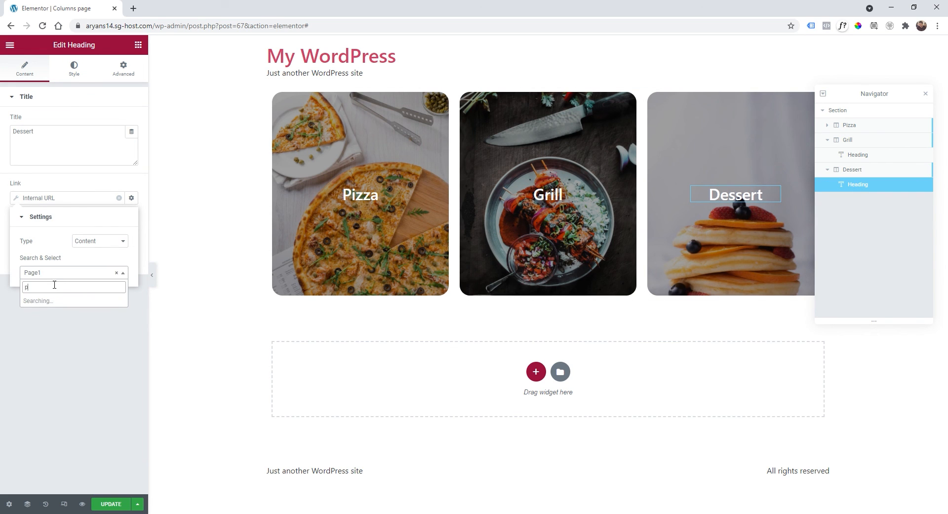
text(age)
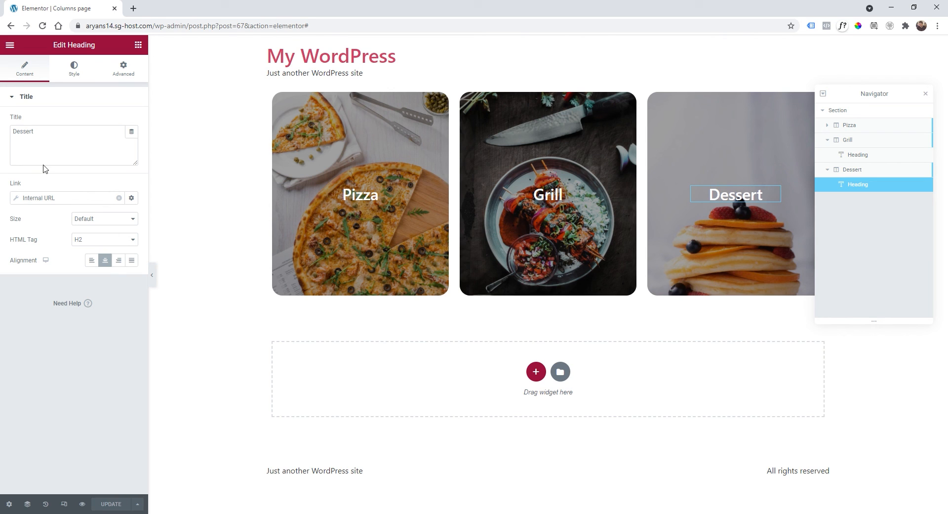
click(9, 45)
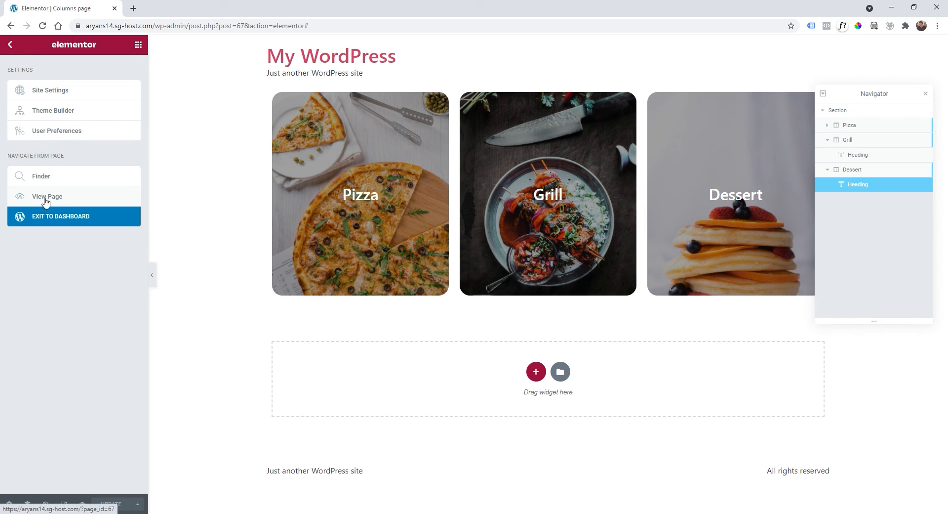
View the live Columns page, test a heading link to Page2, and go back.
click(46, 195)
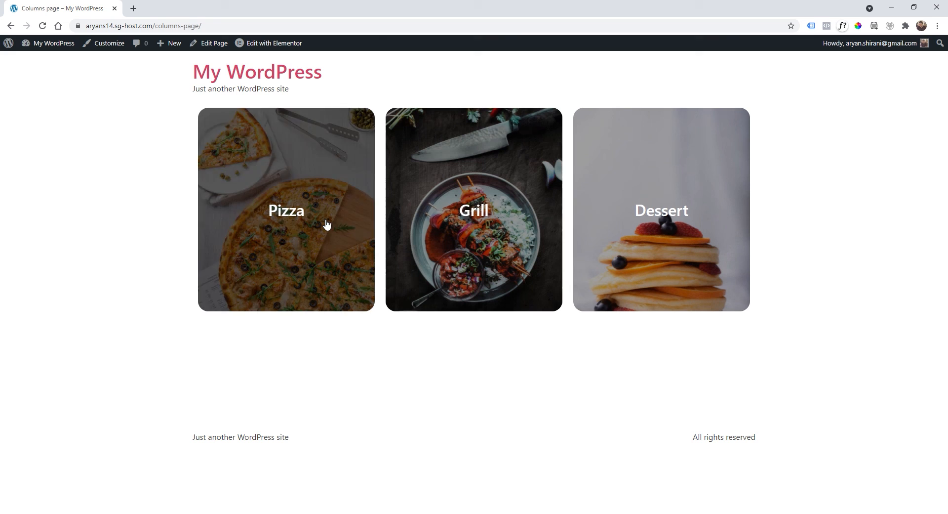
mouse_move(134, 226)
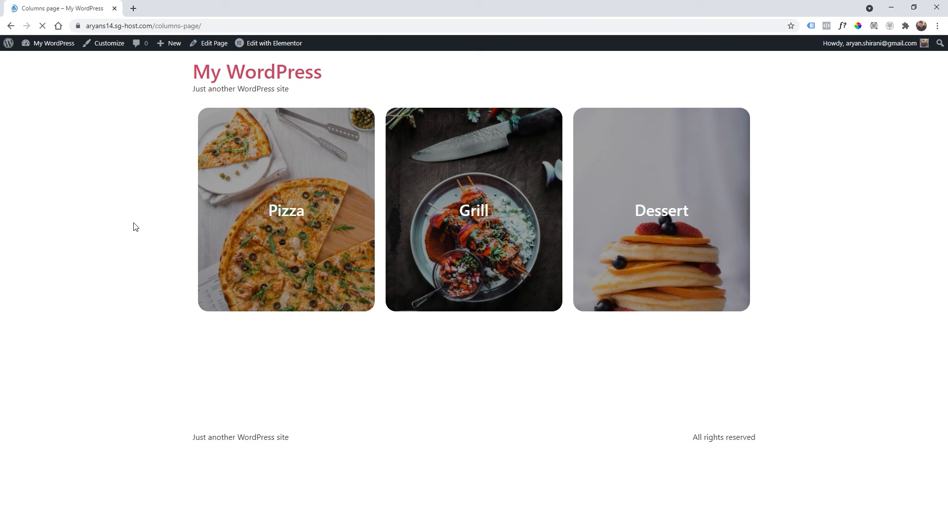
mouse_move(313, 152)
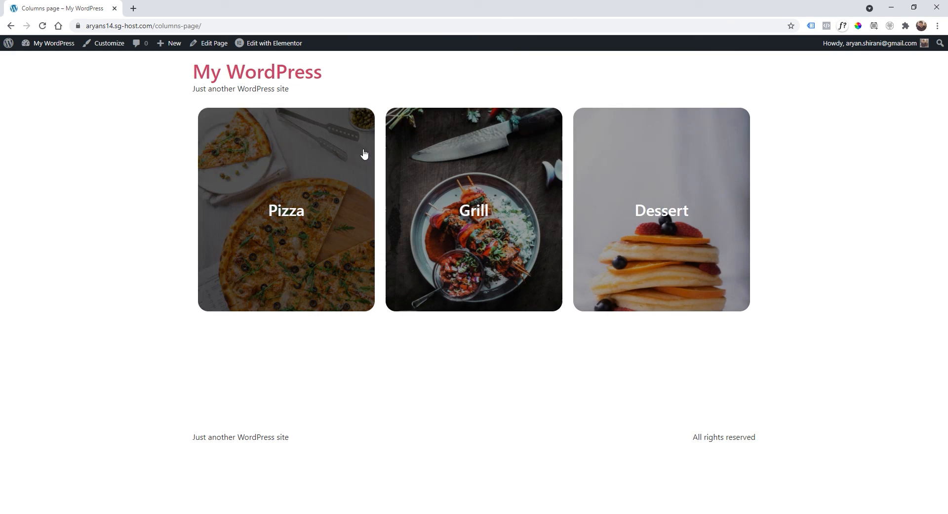
mouse_move(612, 175)
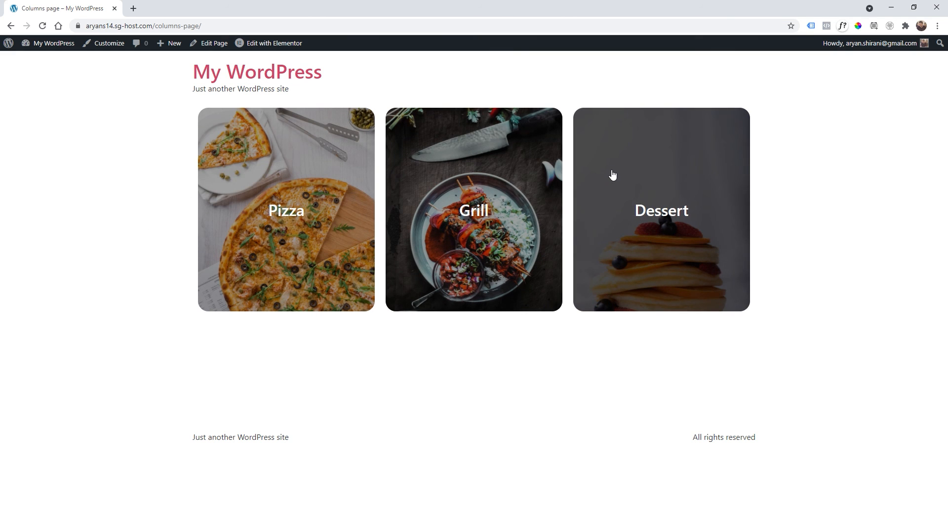
click(661, 209)
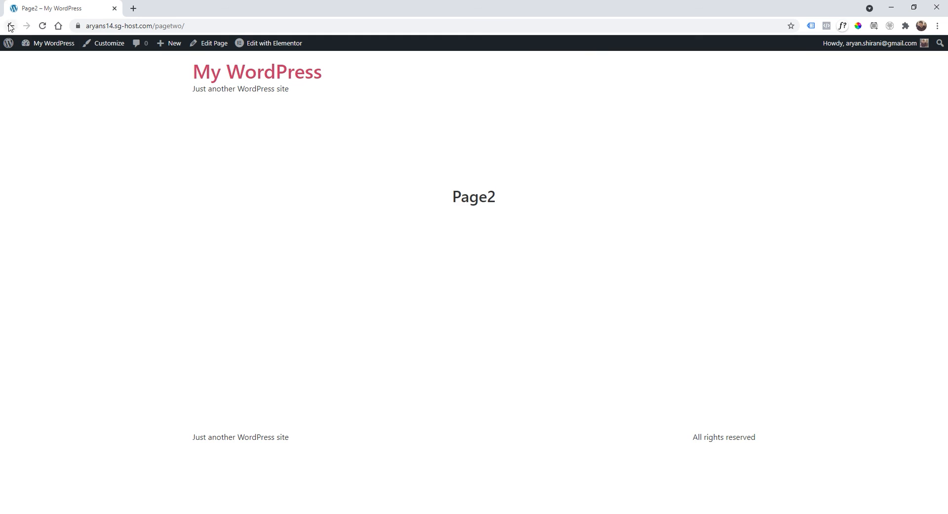
click(11, 25)
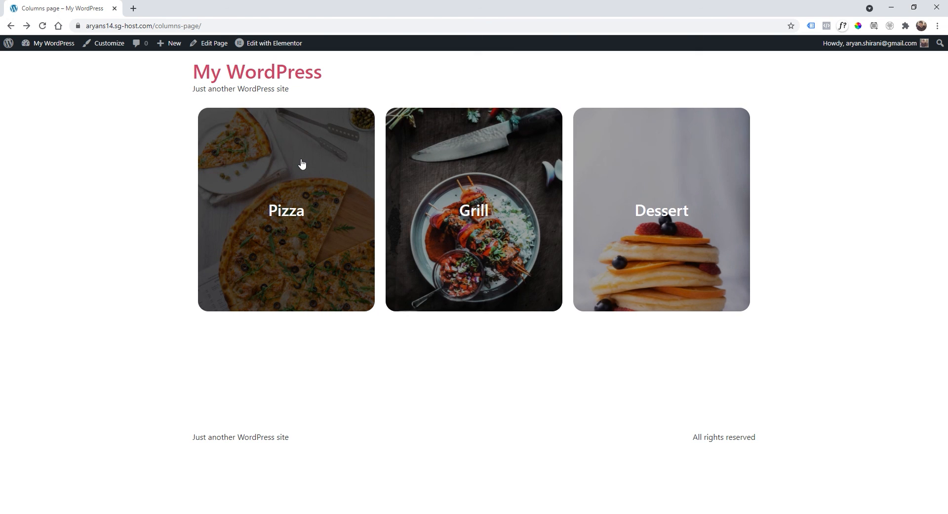
mouse_move(524, 212)
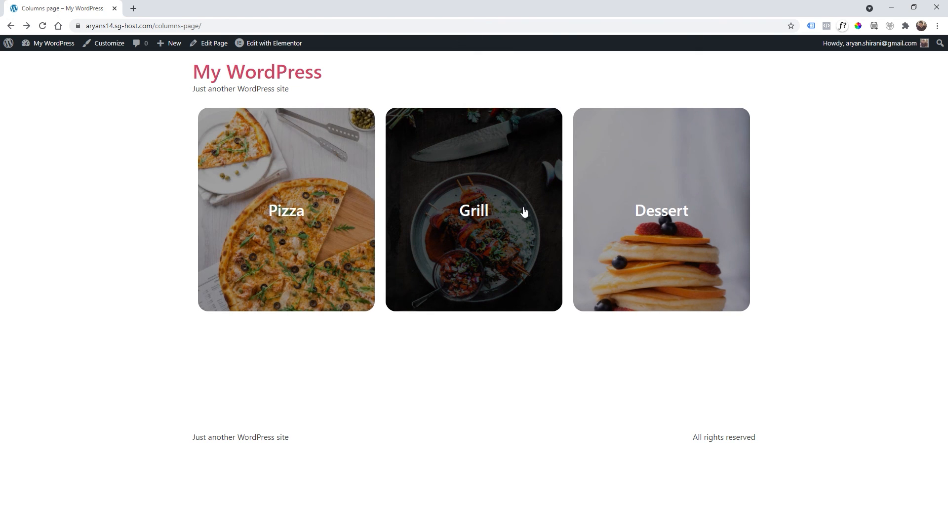
mouse_move(498, 215)
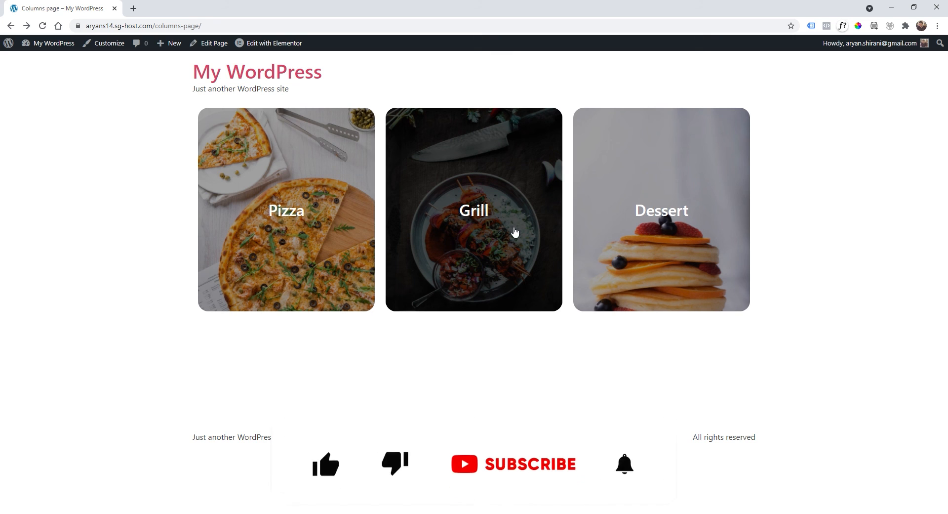
click(325, 448)
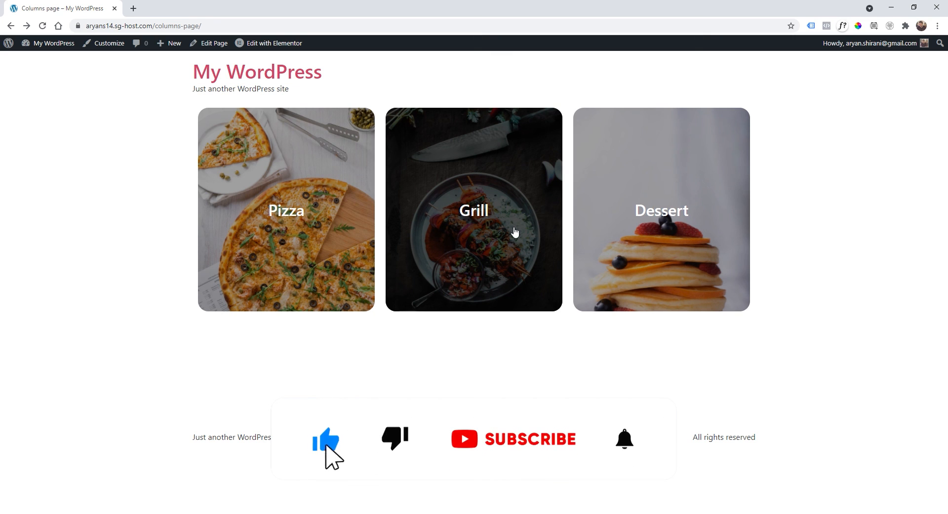
click(512, 438)
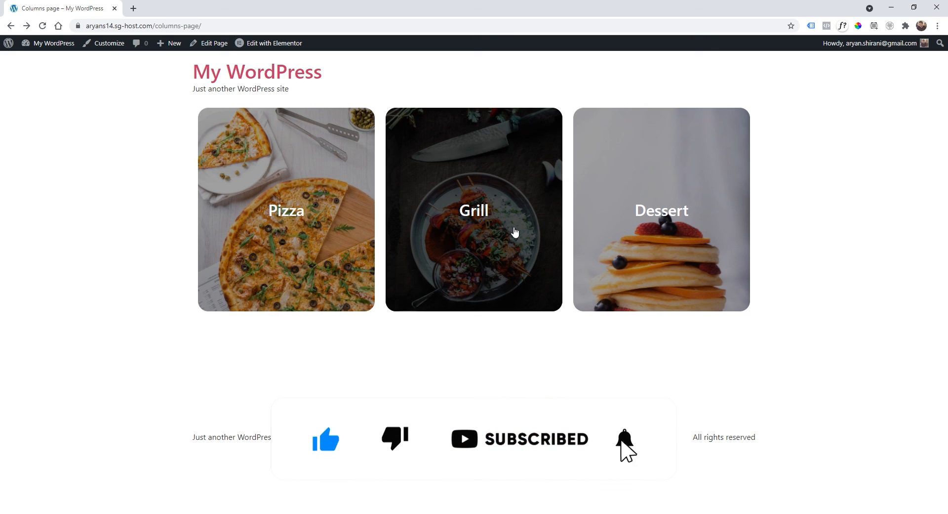
click(625, 438)
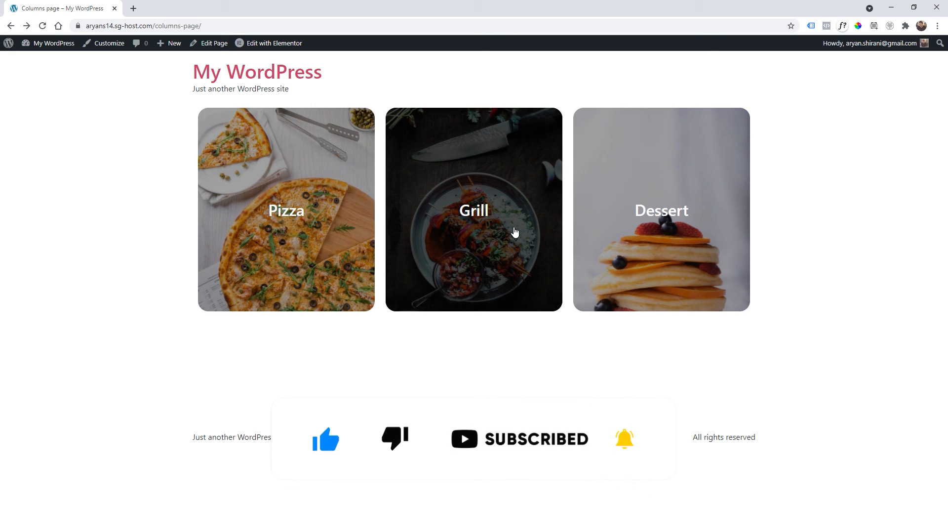